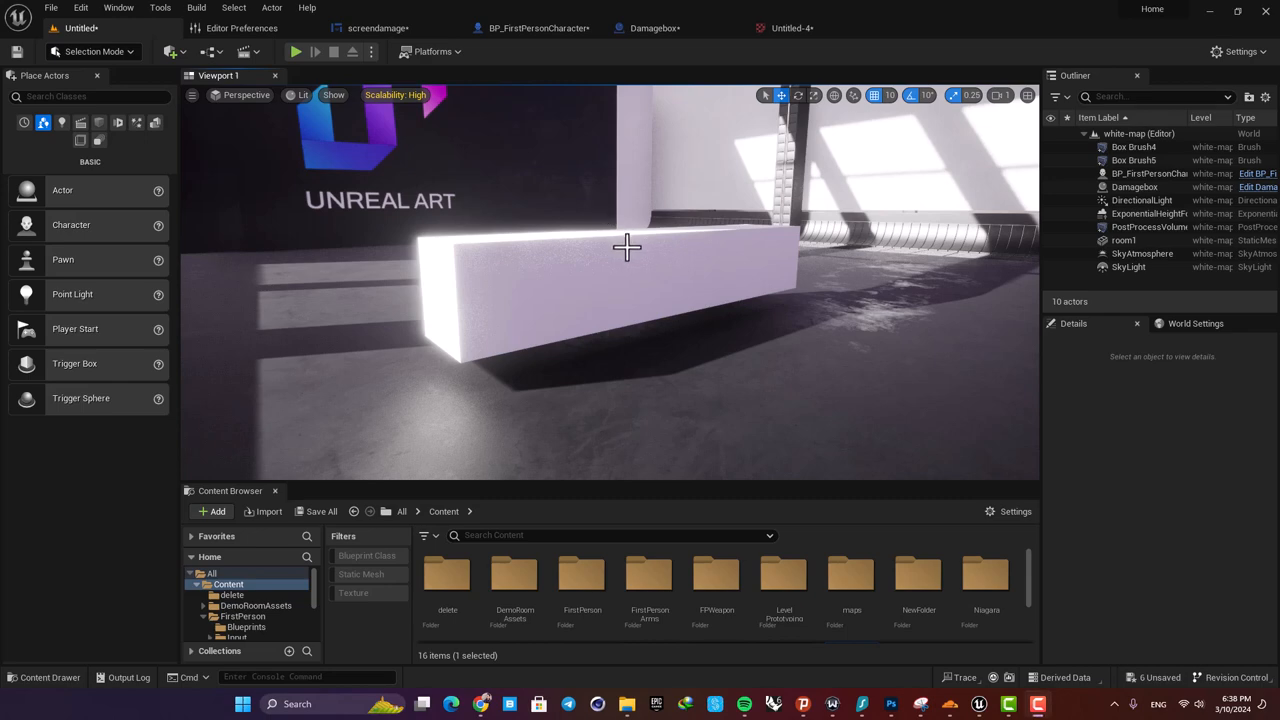
mouse_move(624, 252)
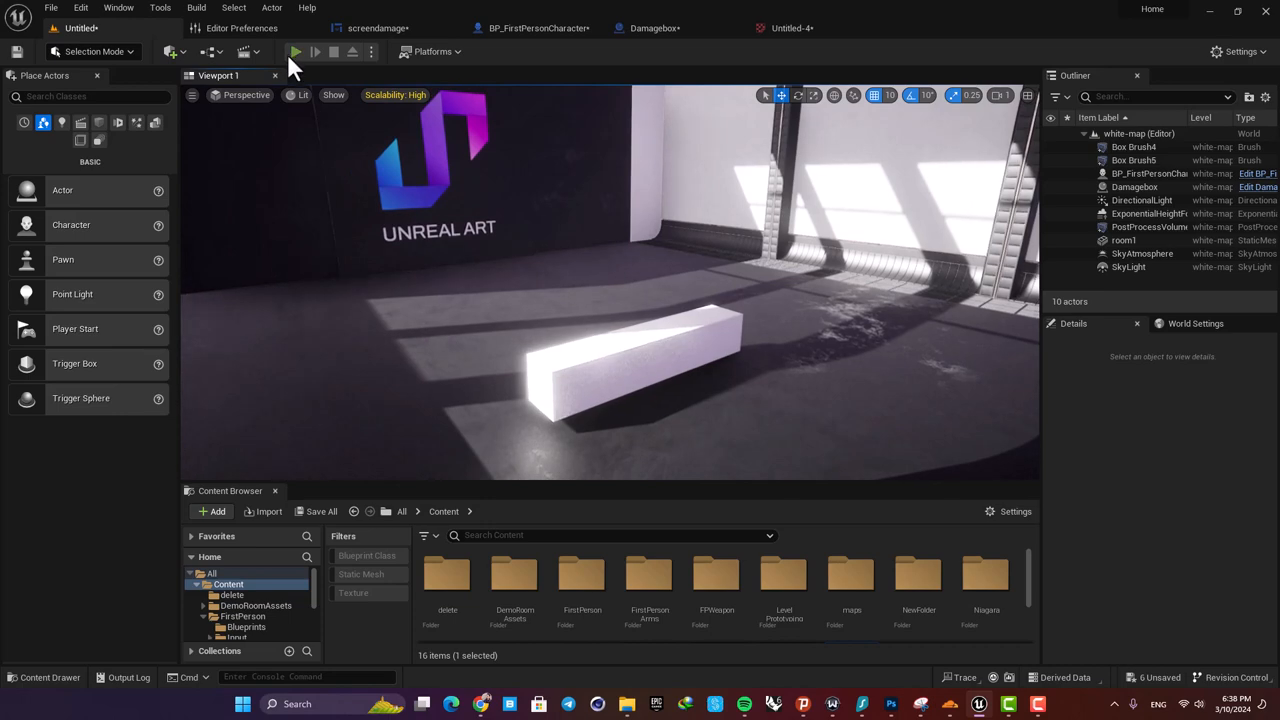
Step: Play-test the level, then stop the play session
left_click(296, 52)
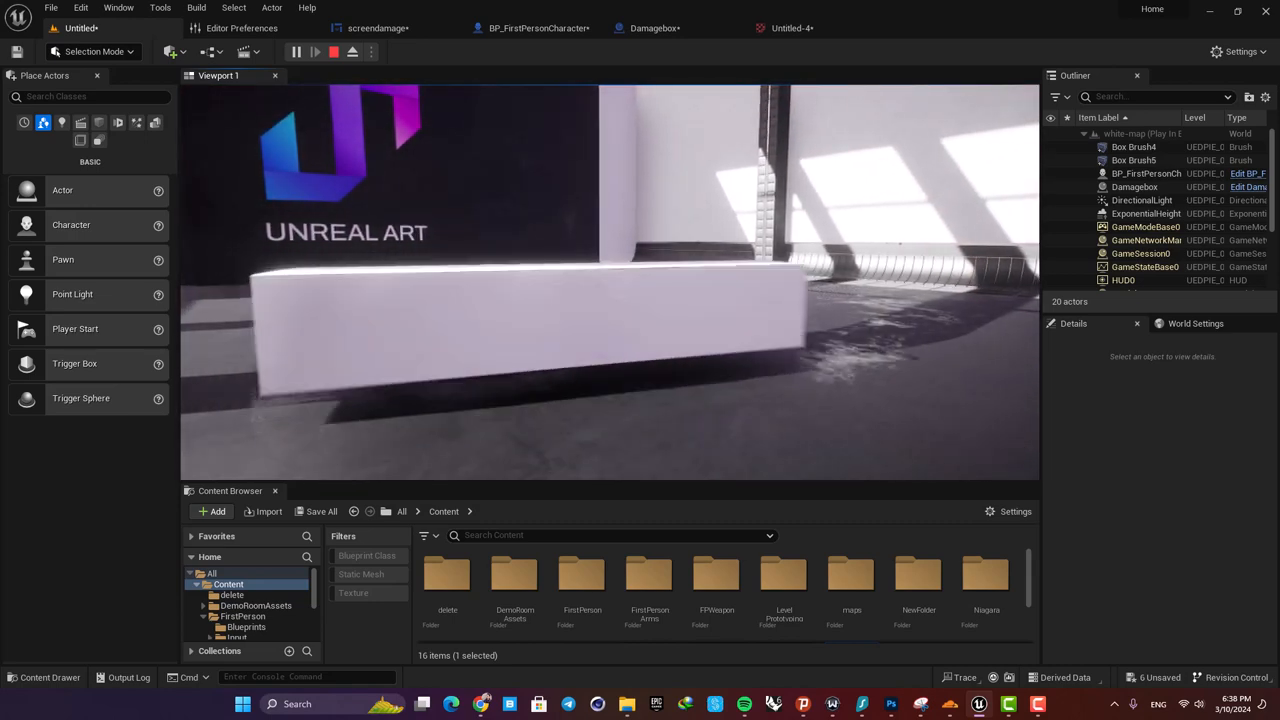
left_click(296, 52)
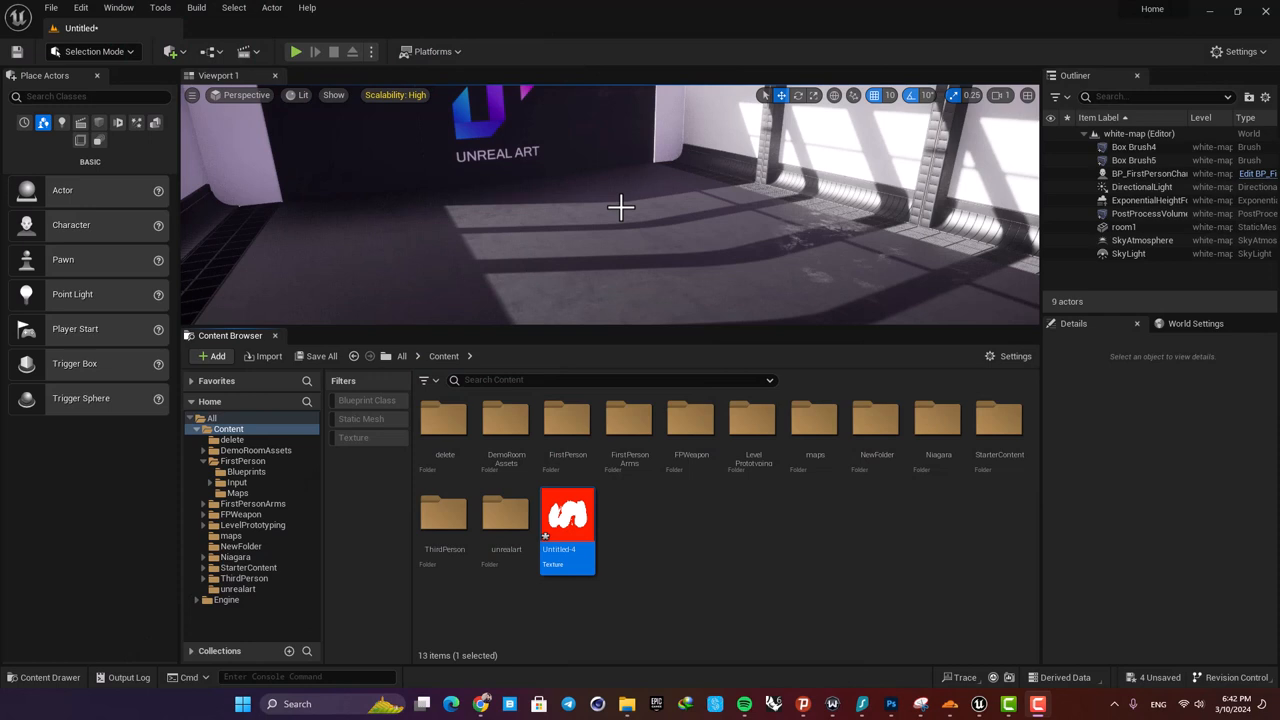
Step: Preview the red-edged damage texture in the texture editor
double_click(568, 514)
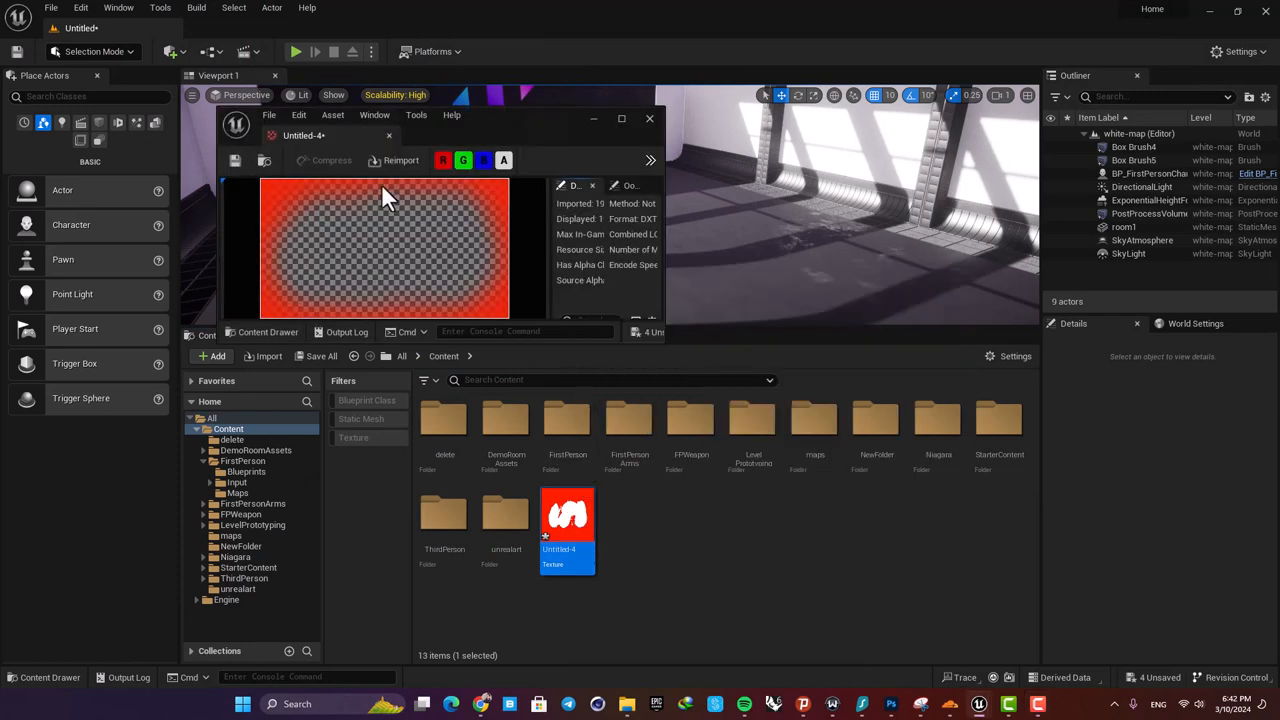
mouse_move(384, 198)
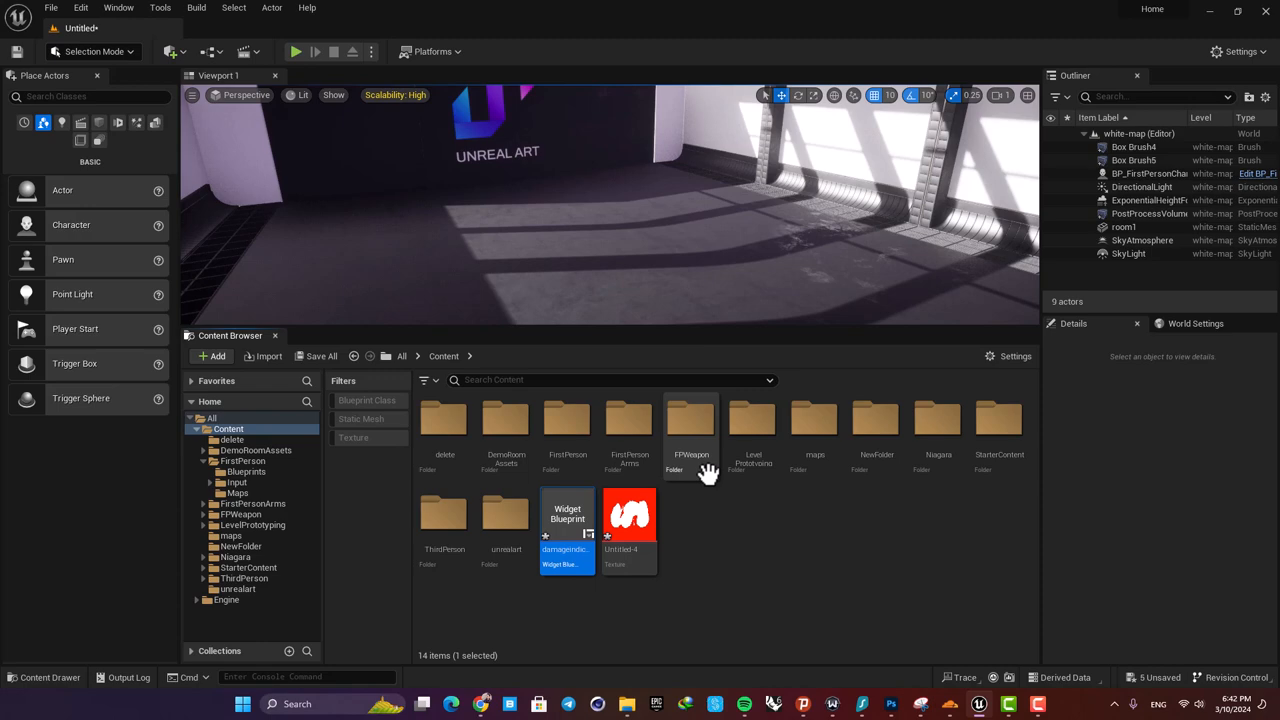
Step: In the damageindicator widget, add a Canvas Panel sized 1920×1080
double_click(568, 516)
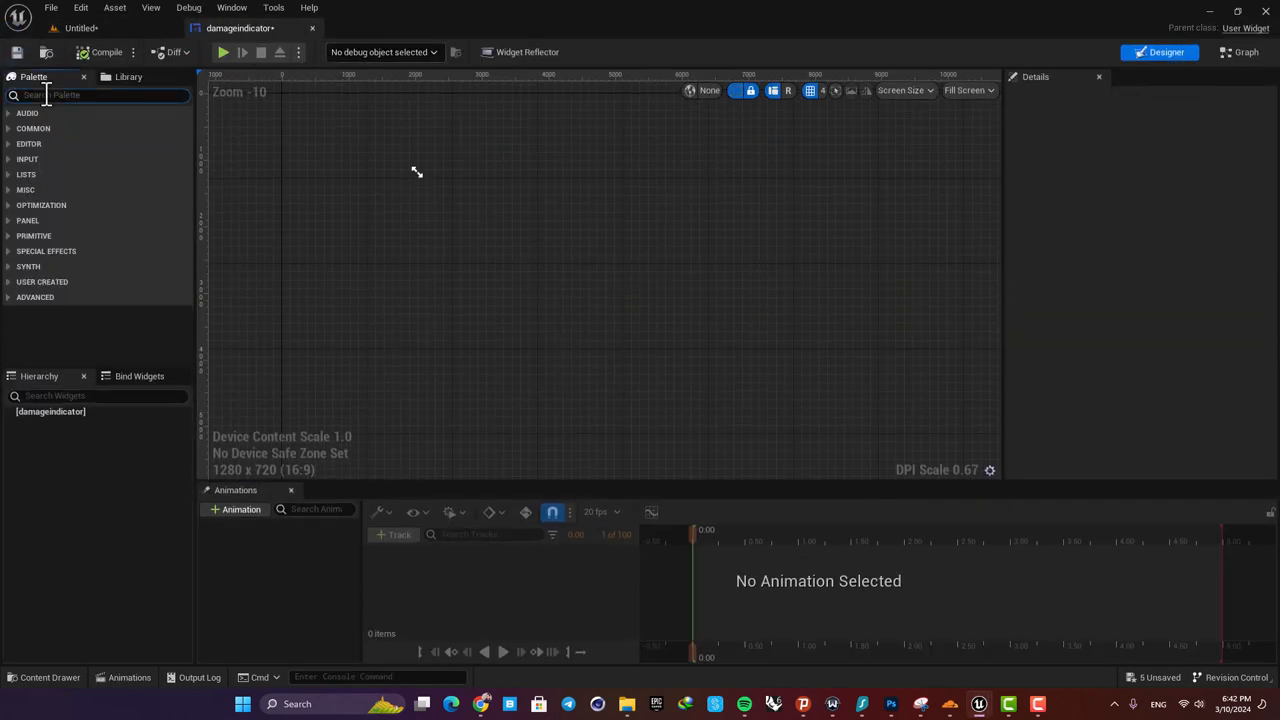
type("can")
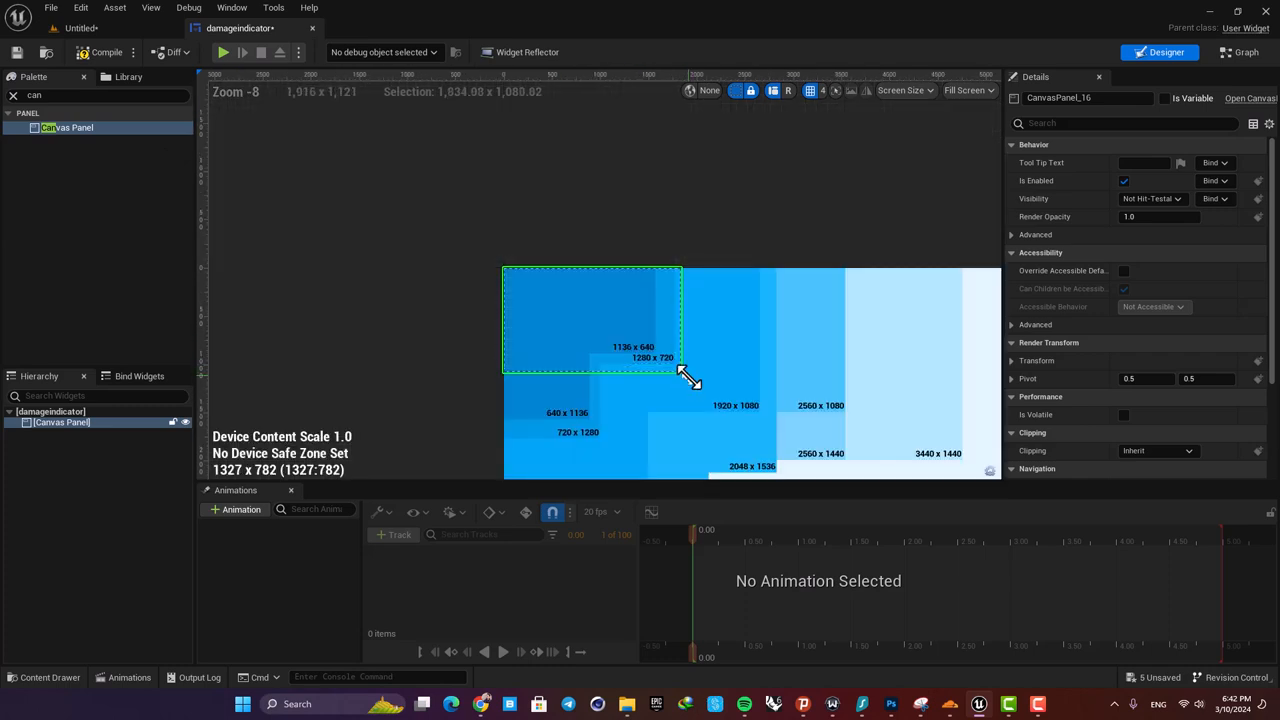
left_click_drag(684, 378, 764, 412)
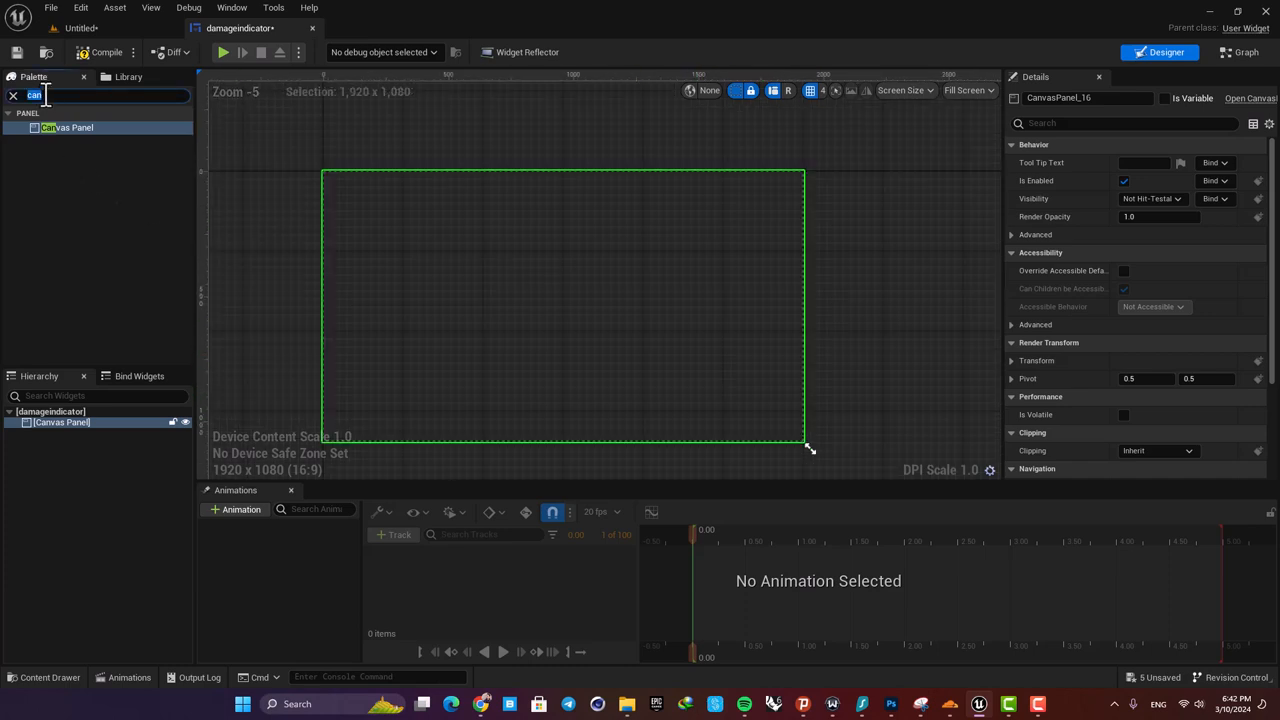
Step: Add an Image to the canvas, stretched full-screen with zero offsets
type("imag")
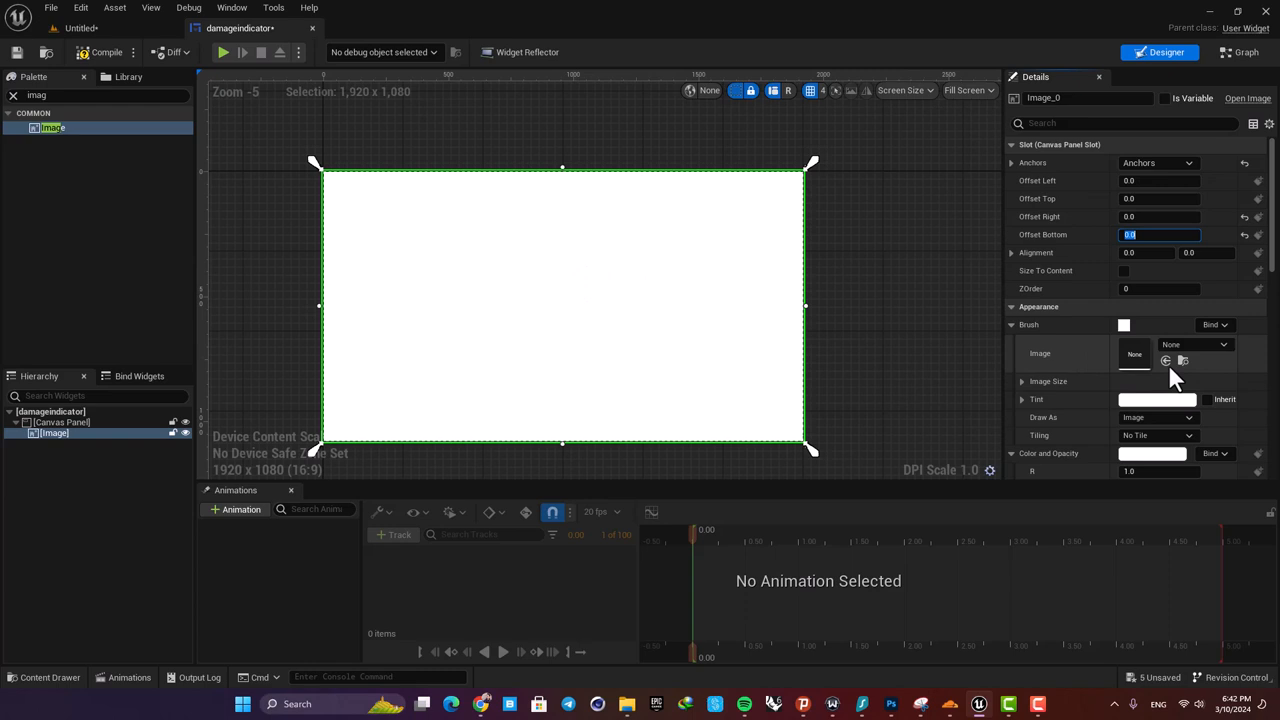
Step: Set the Image's Brush to the red-edged texture from the Content Drawer
left_click(48, 676)
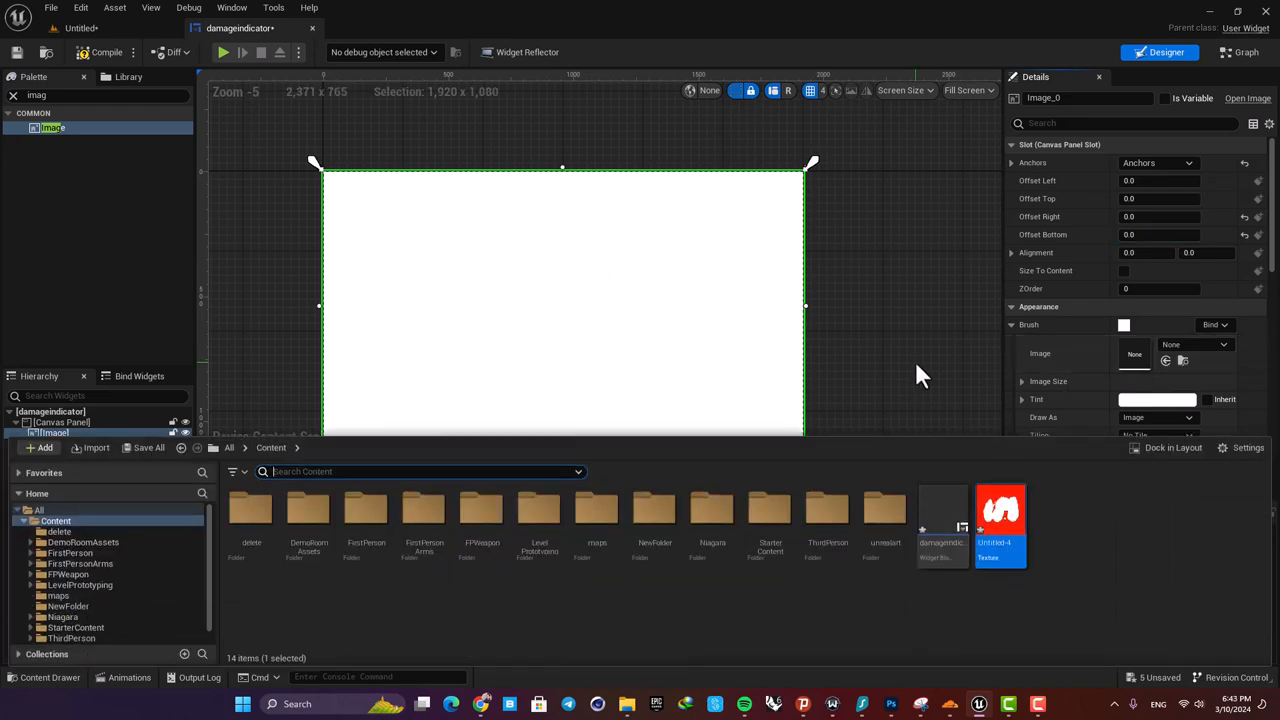
mouse_move(1050, 624)
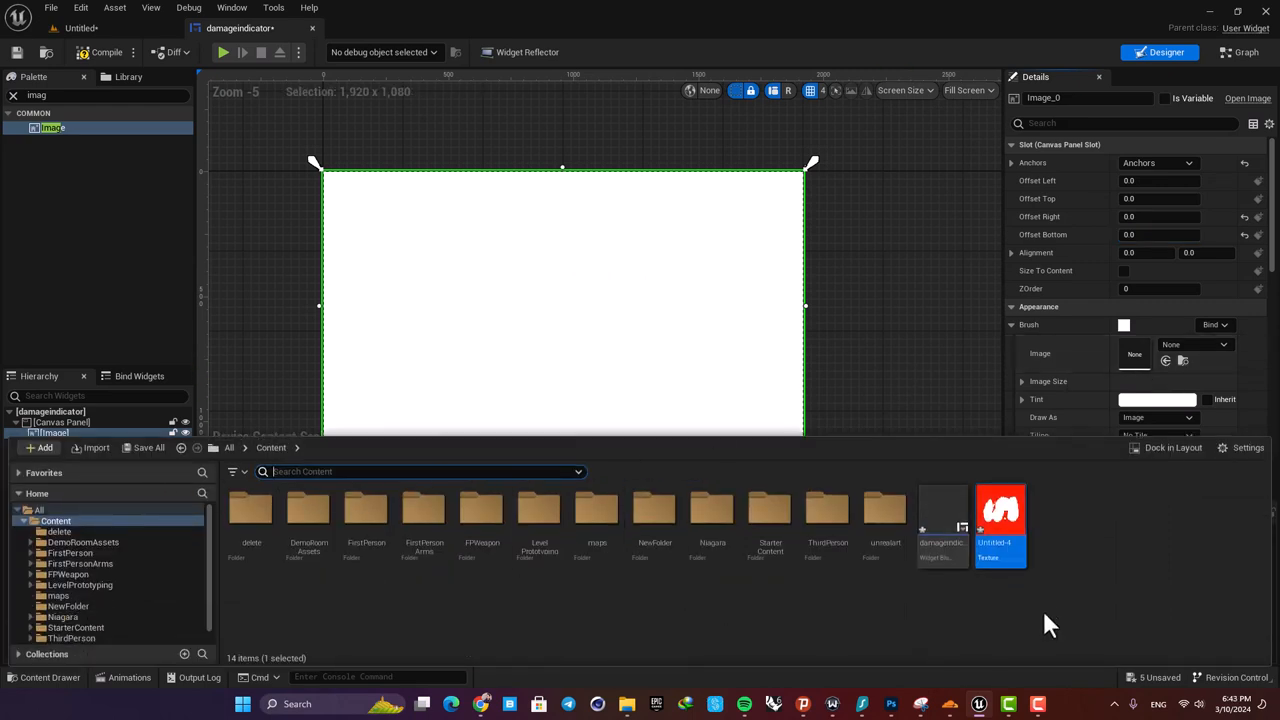
left_click(1196, 344)
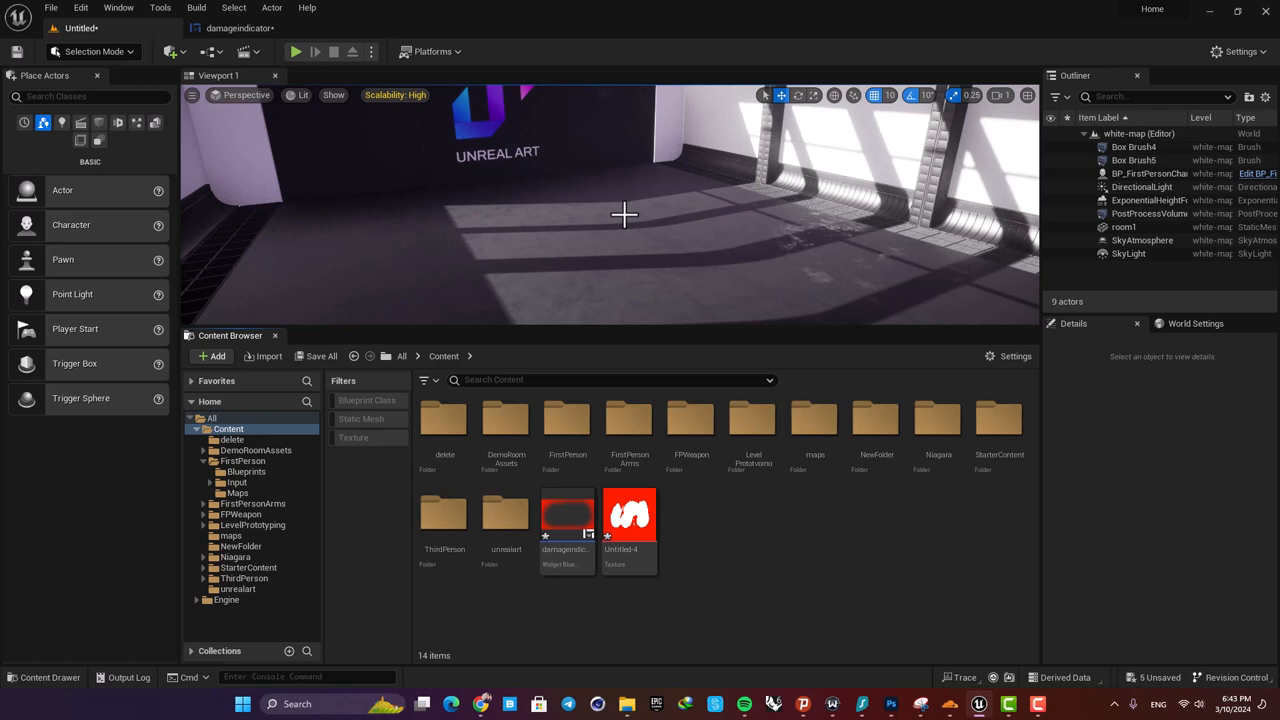
mouse_move(600, 220)
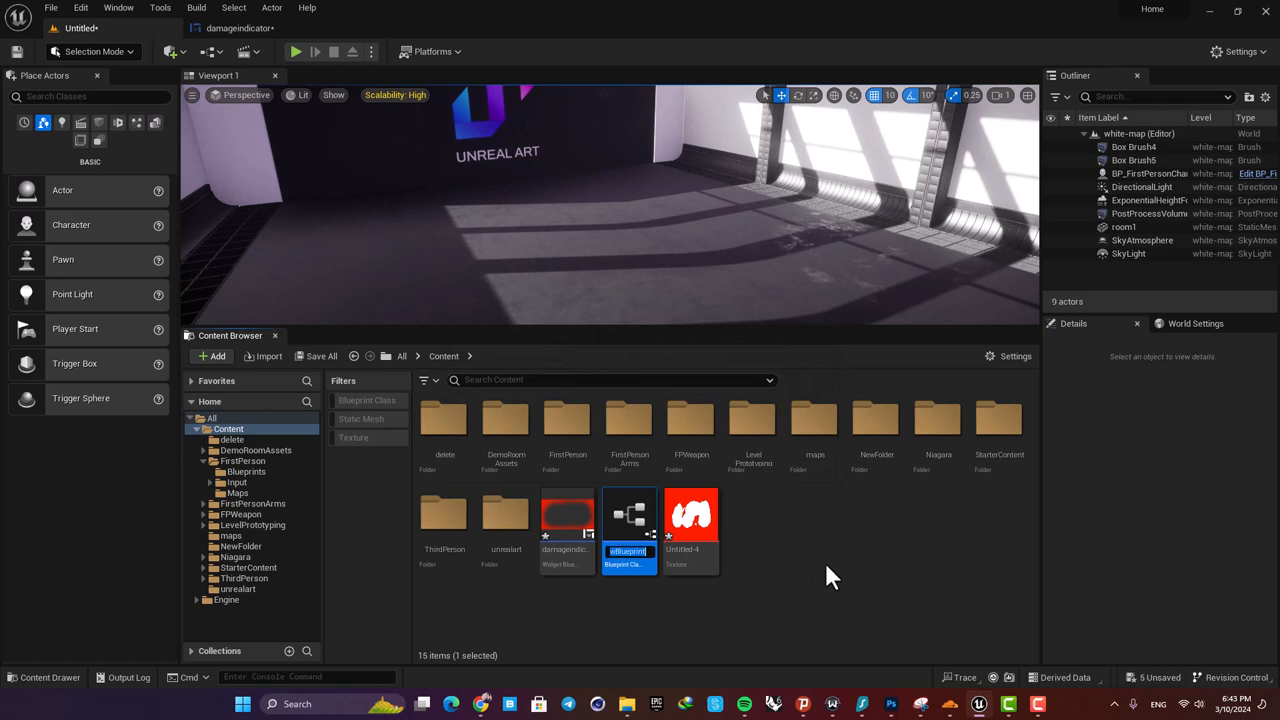
Step: Create a Blueprint Actor named obsticle and open it for editing
type("obsticle")
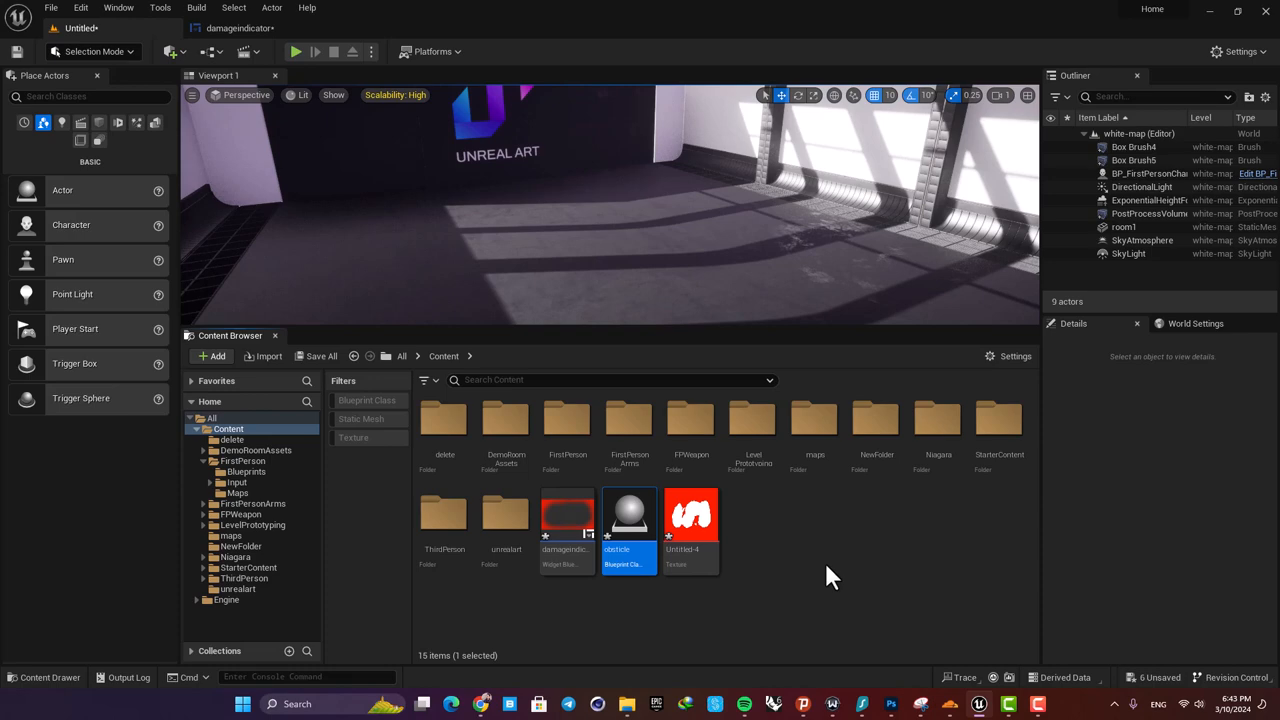
double_click(628, 512)
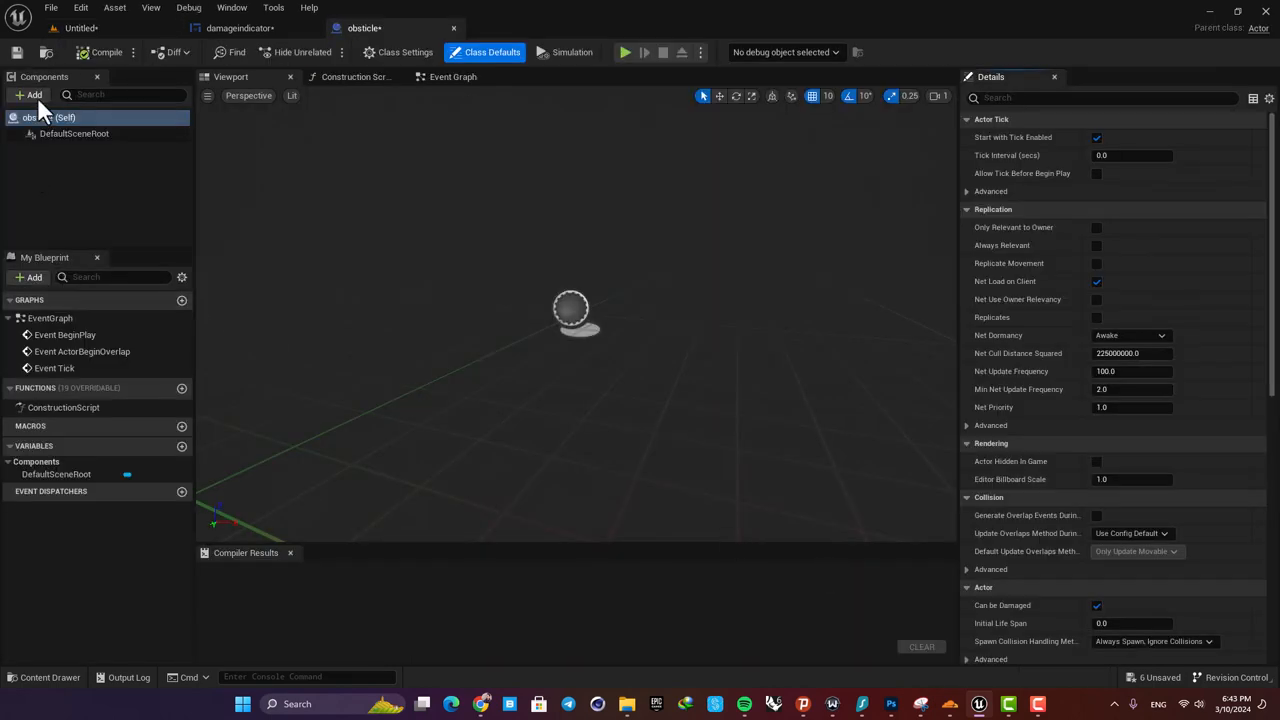
Step: Add a Cube and a Box Collision component to the obsticle blueprint
left_click(30, 94)
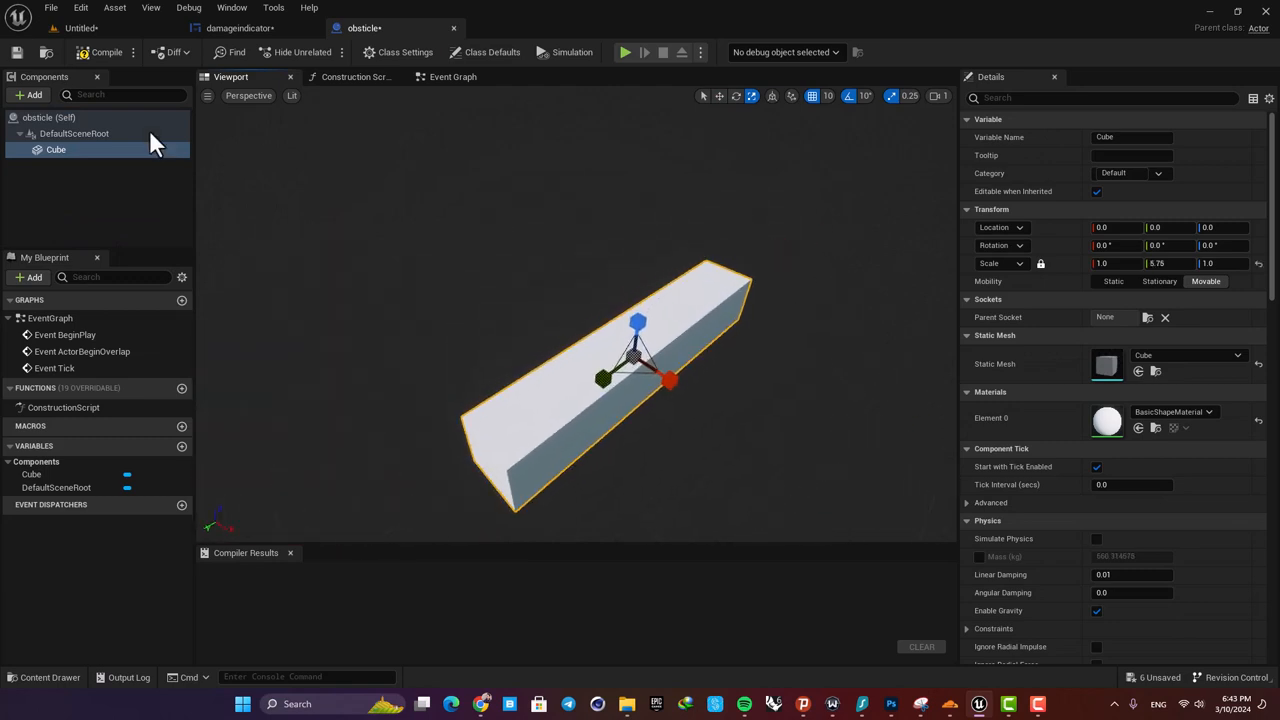
left_click(30, 94)
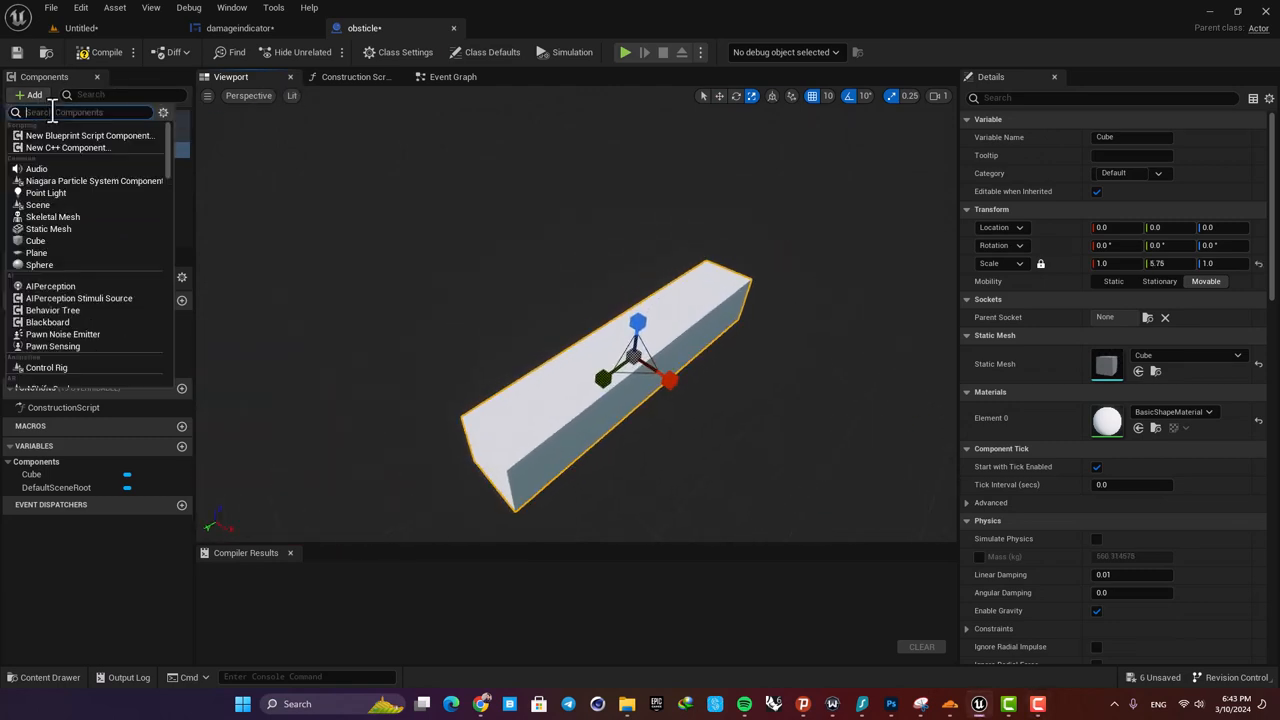
type("box")
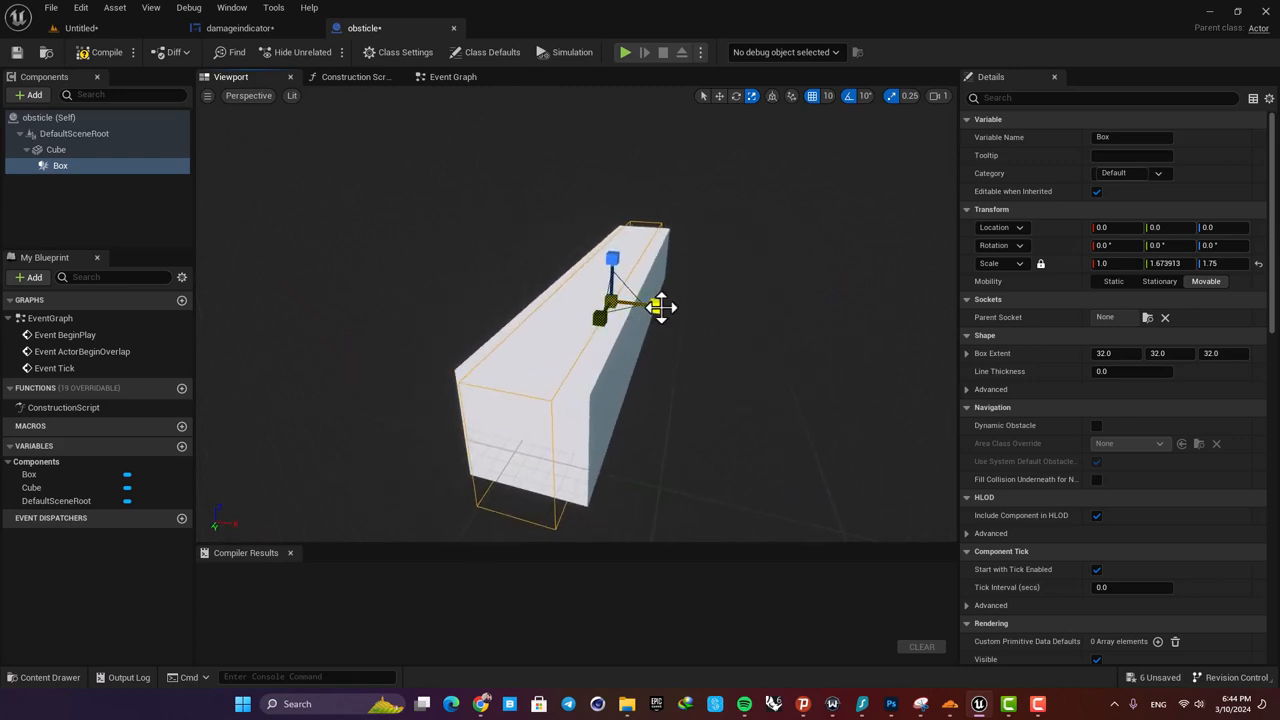
Step: Stretch the Box collision to enclose the cube
left_click_drag(656, 304, 704, 312)
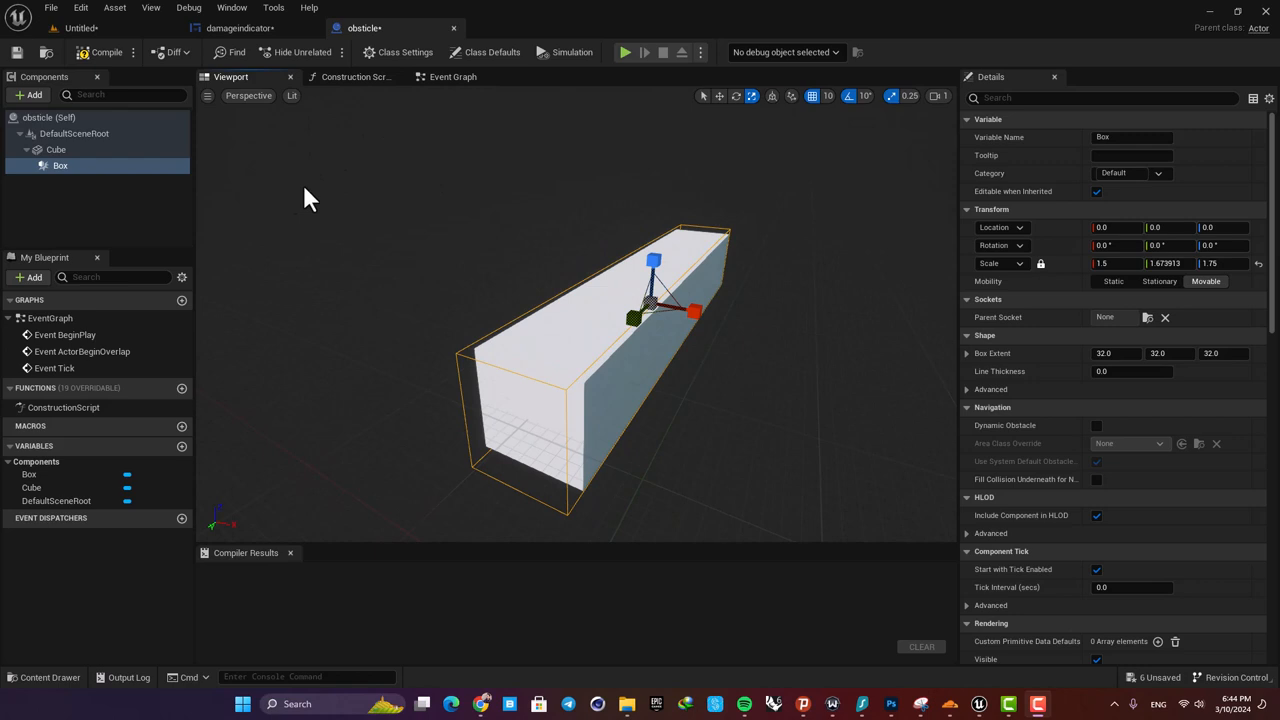
left_click(452, 76)
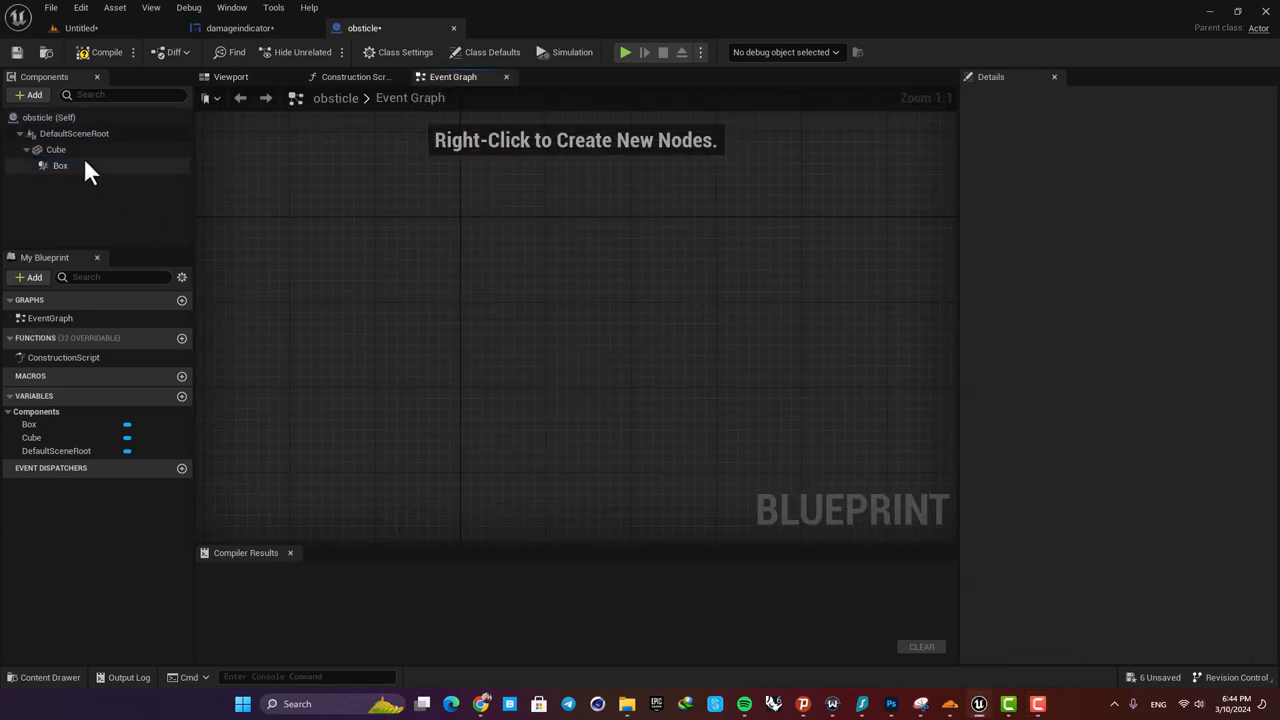
Step: Add the Box's OnComponentBeginOverlap event to the graph
right_click(60, 164)
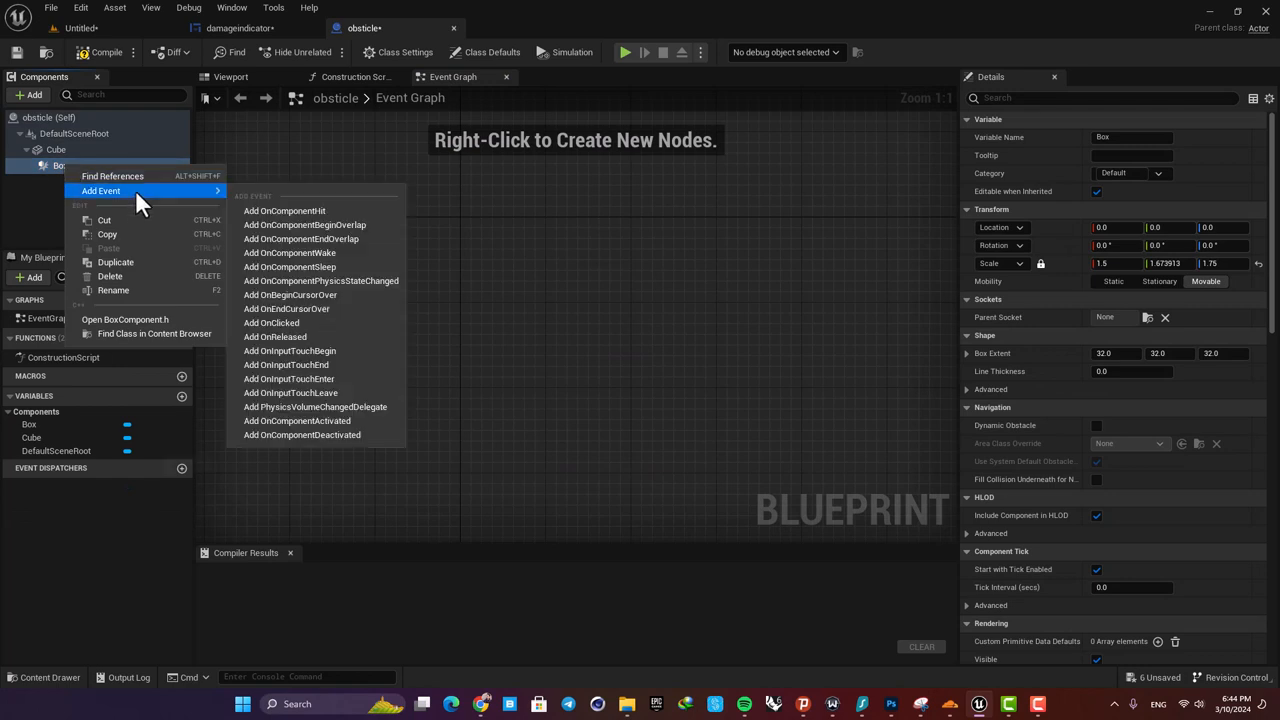
left_click(304, 224)
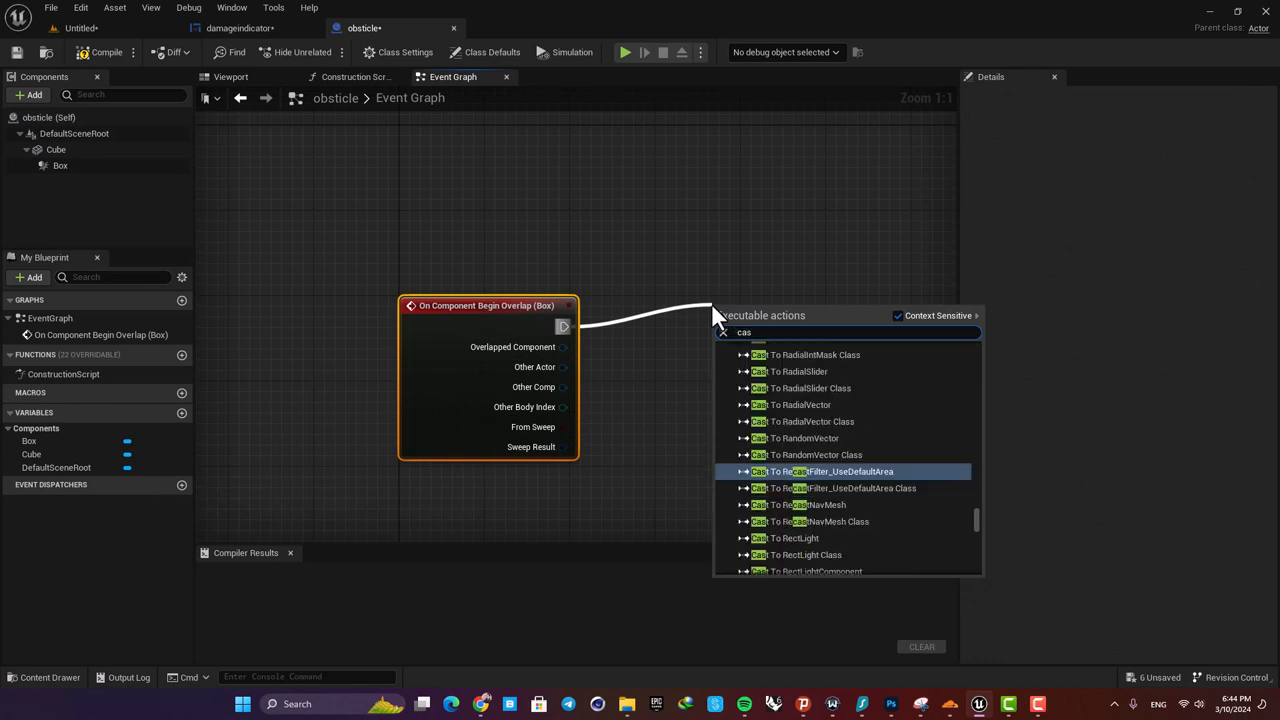
Step: Cast the overlapping Other Actor to BP_FirstPersonCharacter and pull a node off its output
type("cast to fi")
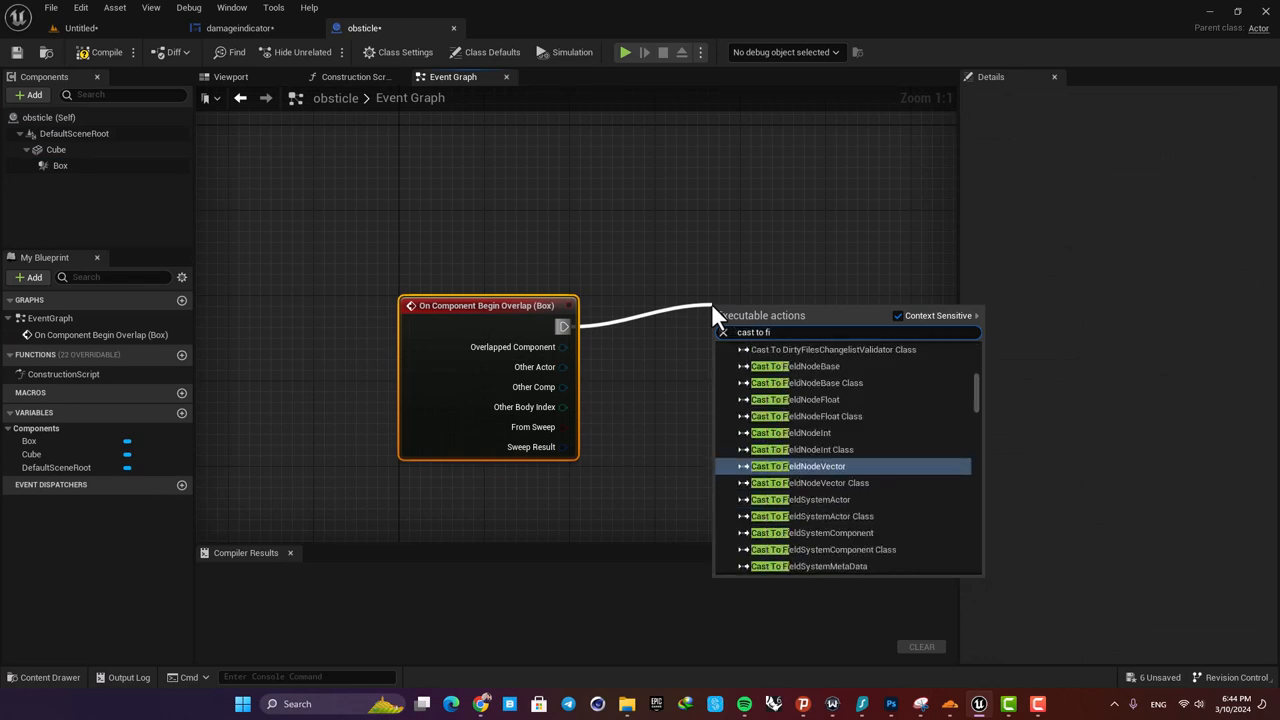
left_click(824, 366)
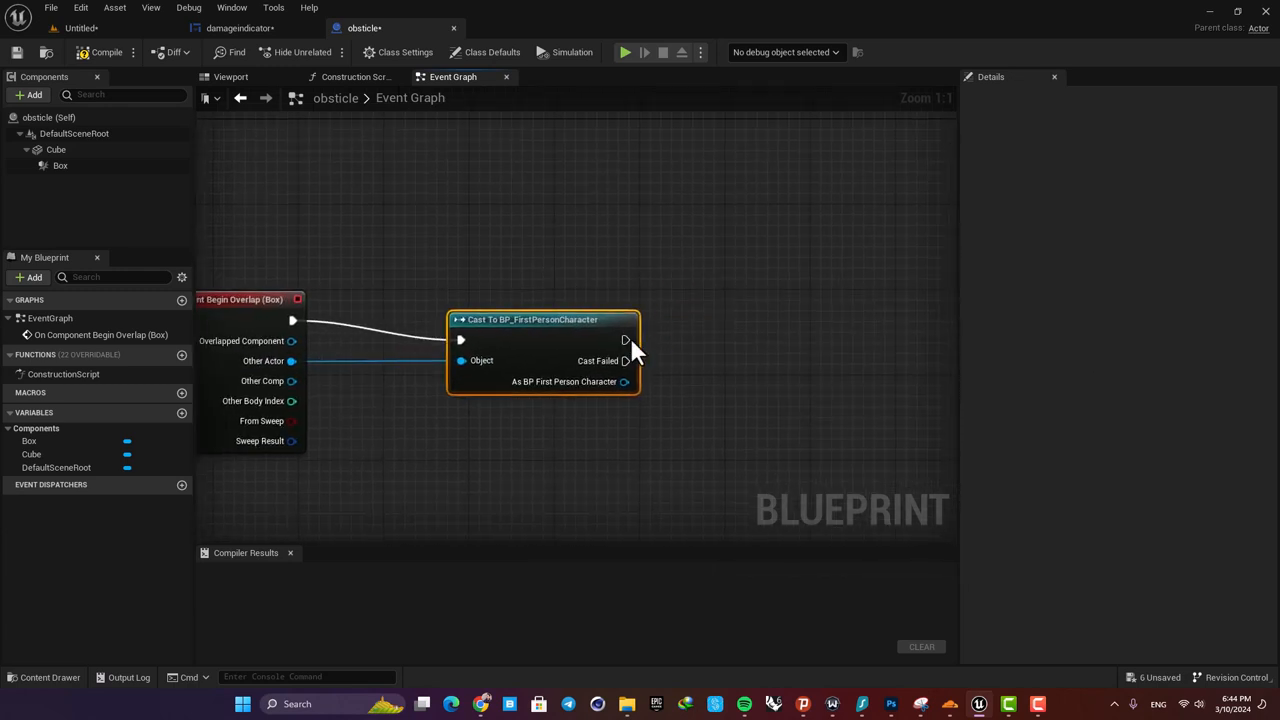
left_click_drag(624, 340, 790, 330)
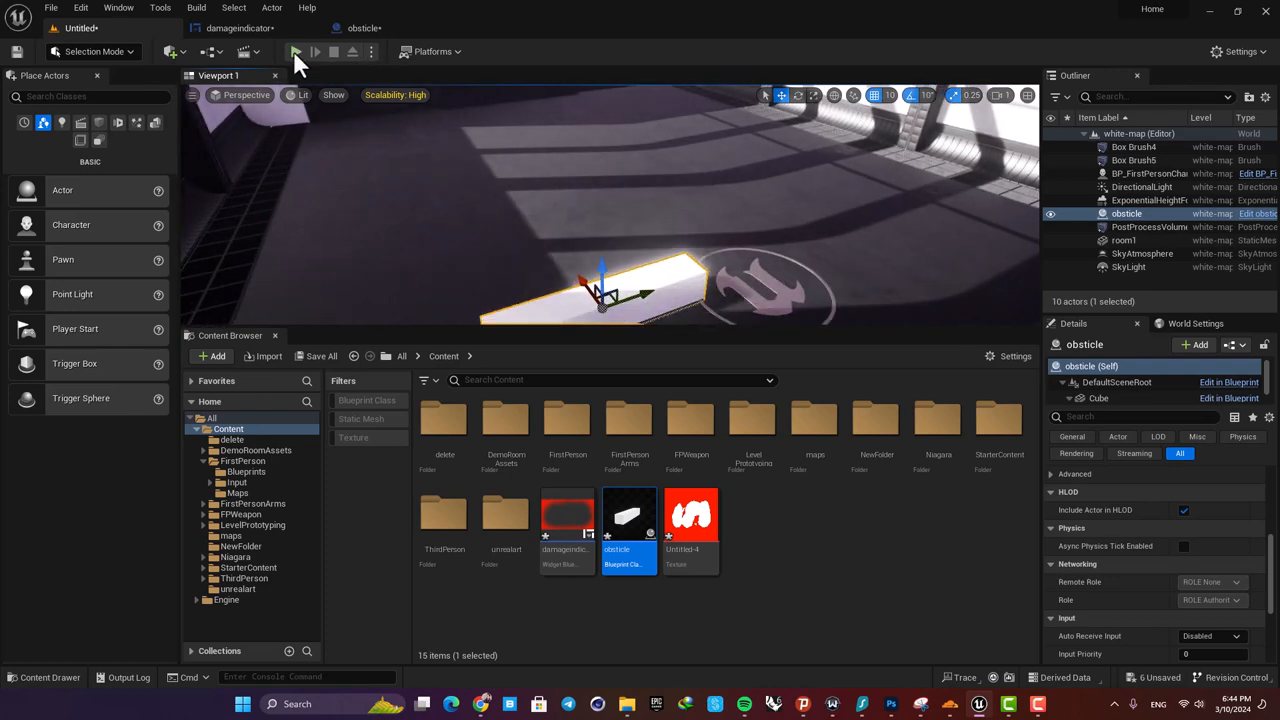
Step: Play-test the level to check the box overlap logic
left_click(296, 52)
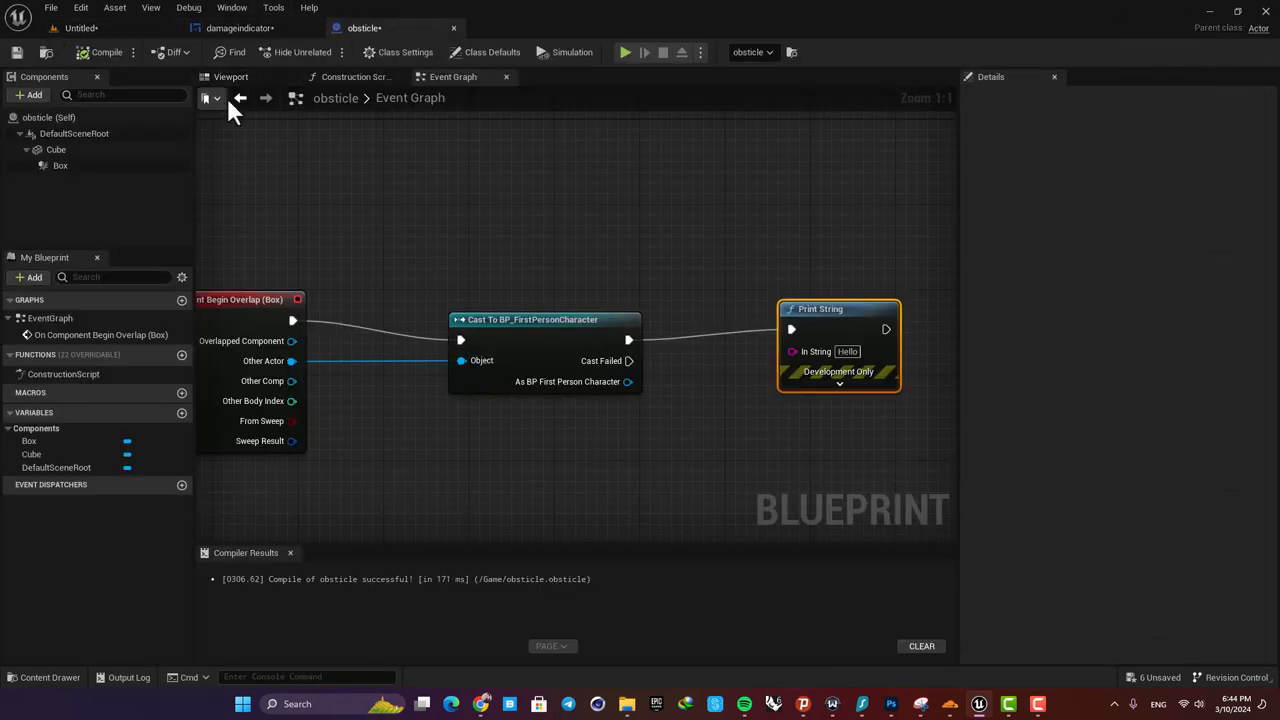
Step: Widen the Box collision to a 1.75 X scale around the cube
left_click(232, 76)
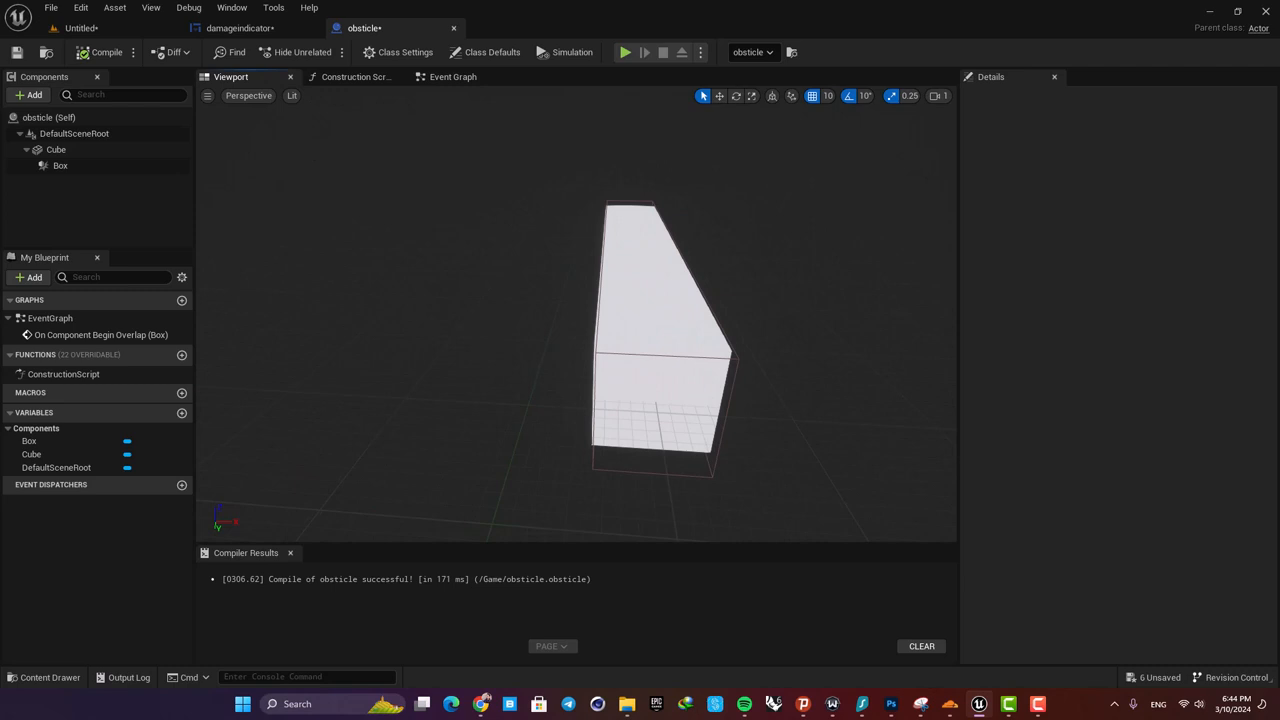
left_click(60, 164)
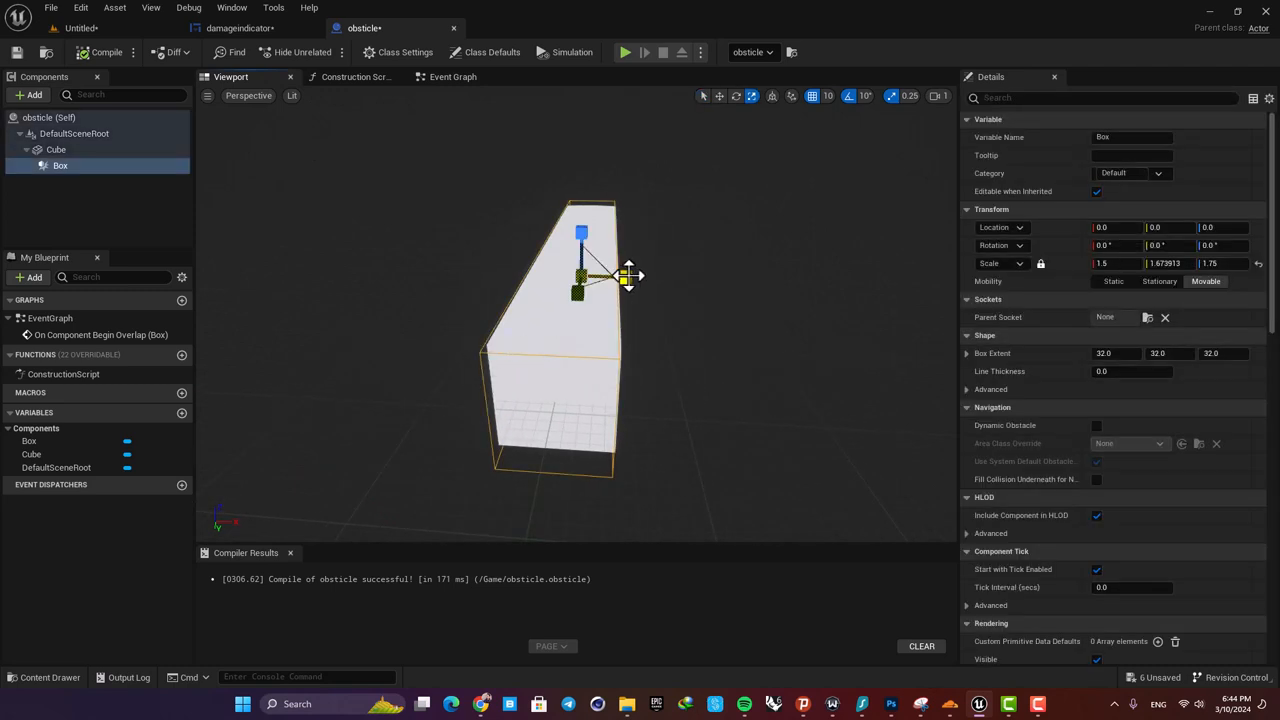
left_click_drag(624, 280, 638, 288)
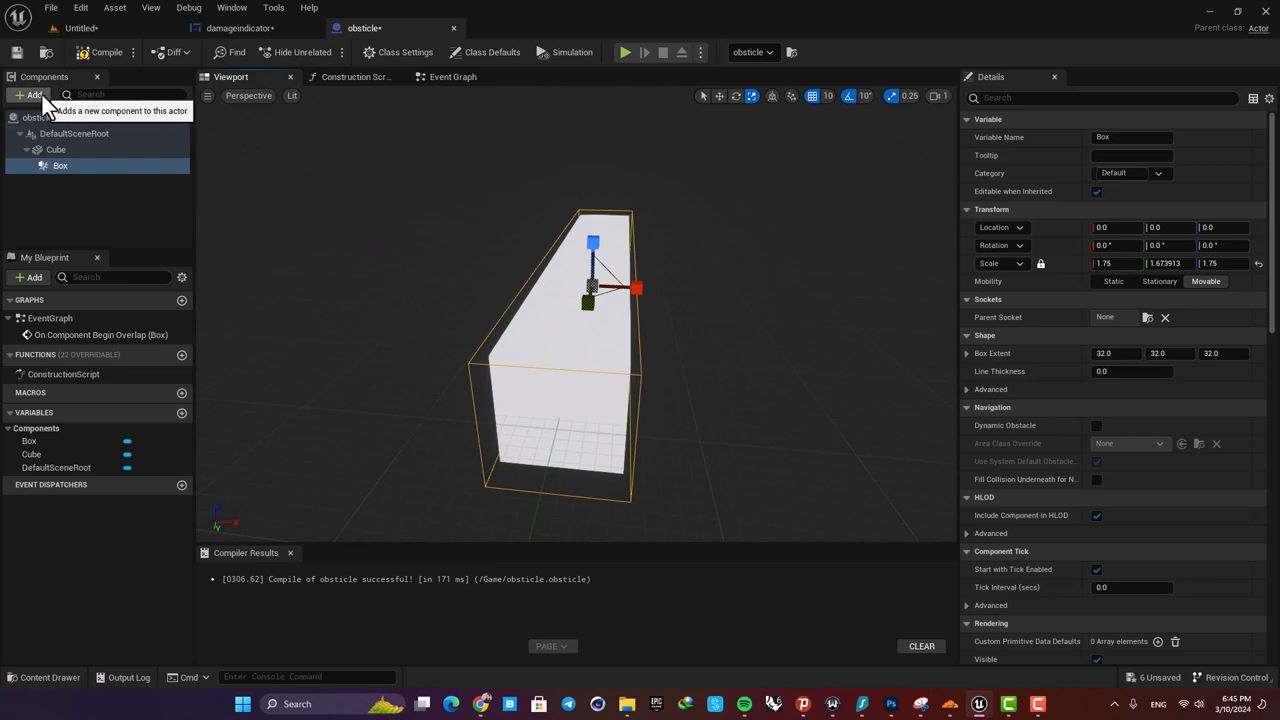
Step: Add a RotatingMovement component with rotation rate (0, 0, 180)
left_click(32, 94)
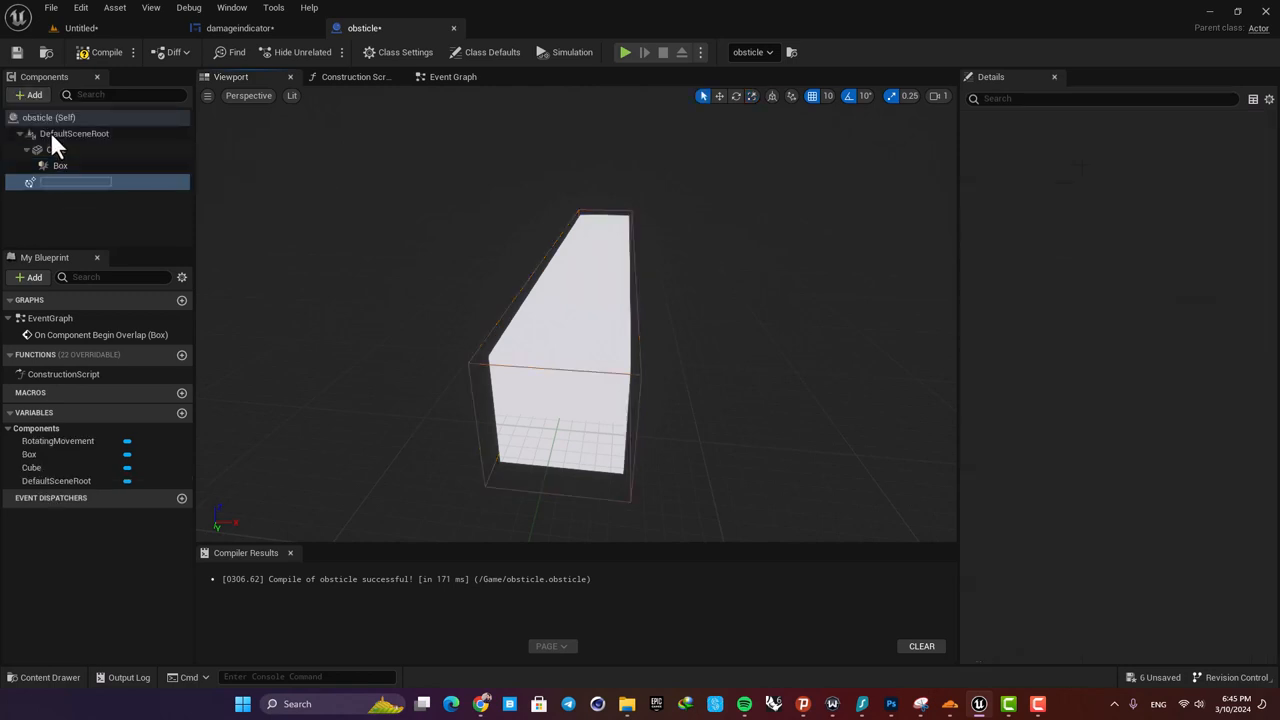
left_click(76, 180)
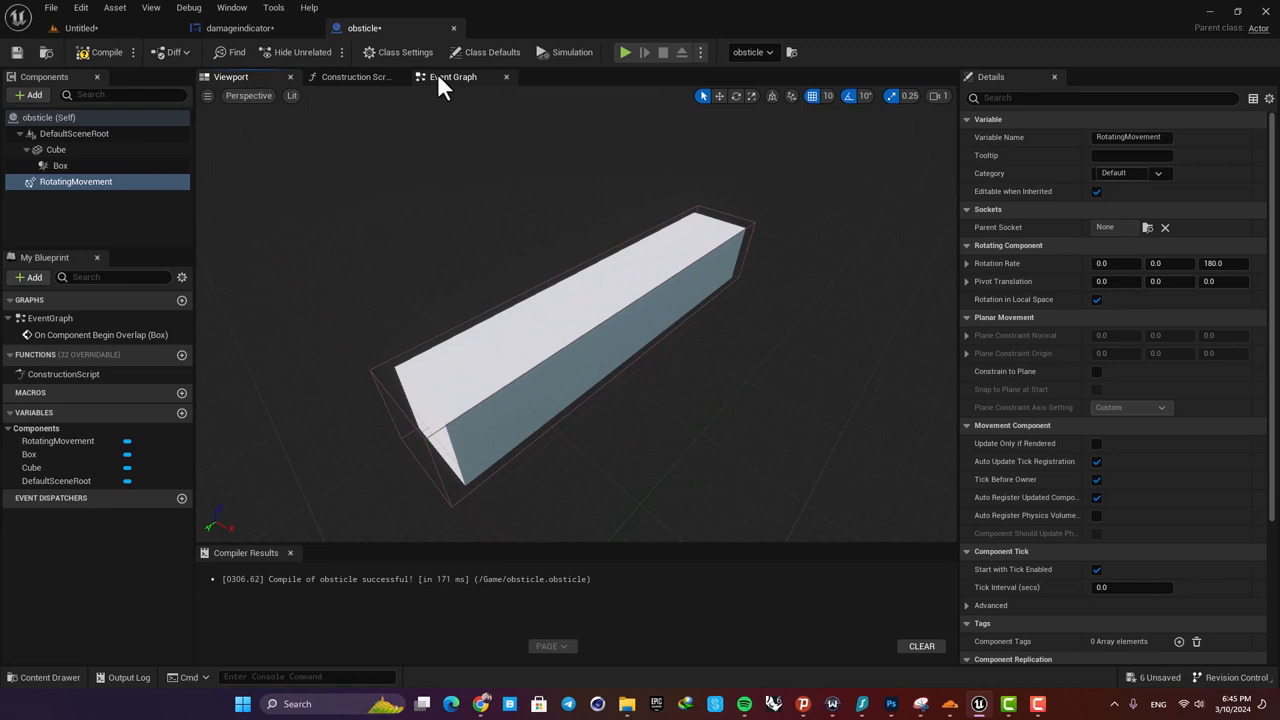
left_click(452, 76)
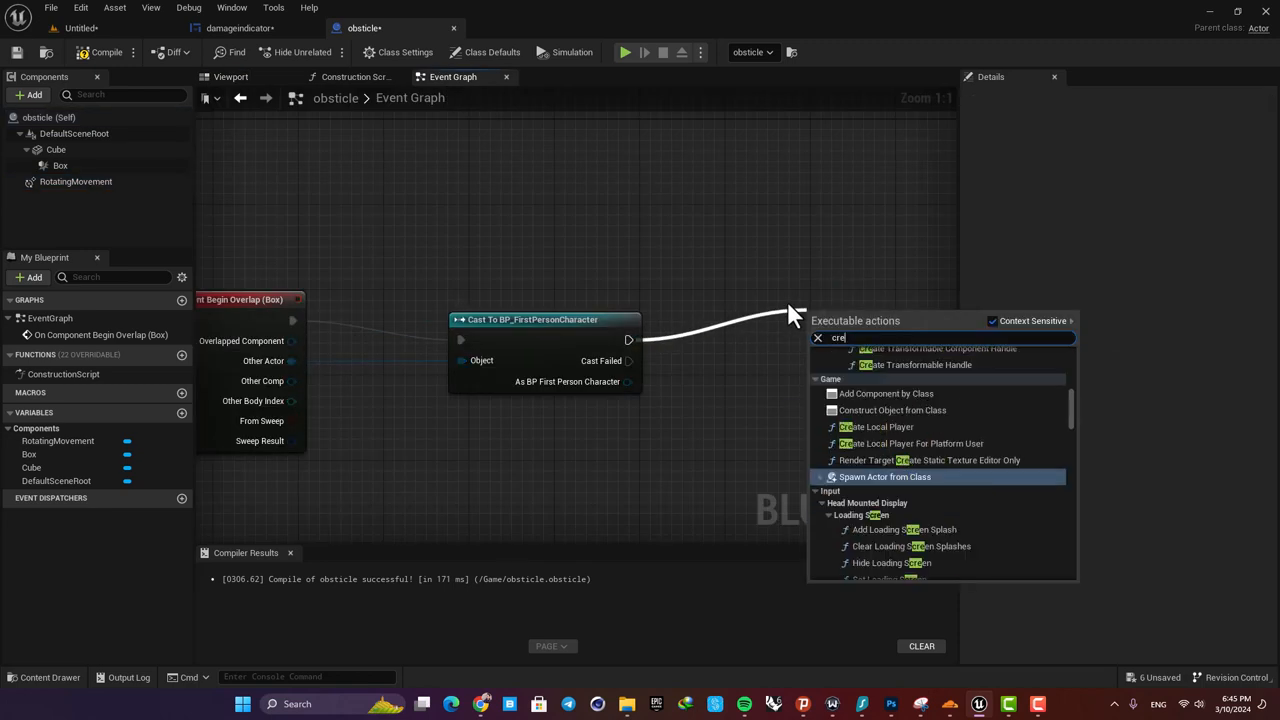
Step: Add a Create Widget node followed by an Add to Viewport node after the cast
type("create wid")
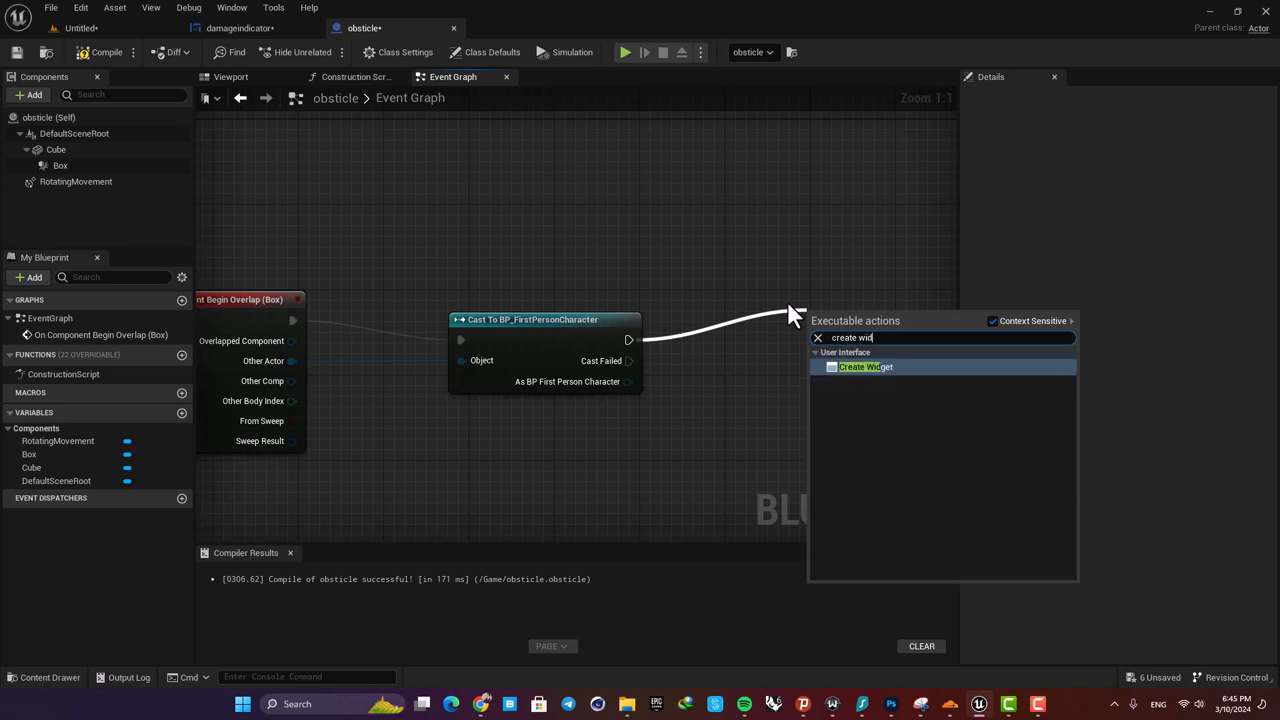
left_click(864, 368)
type("add")
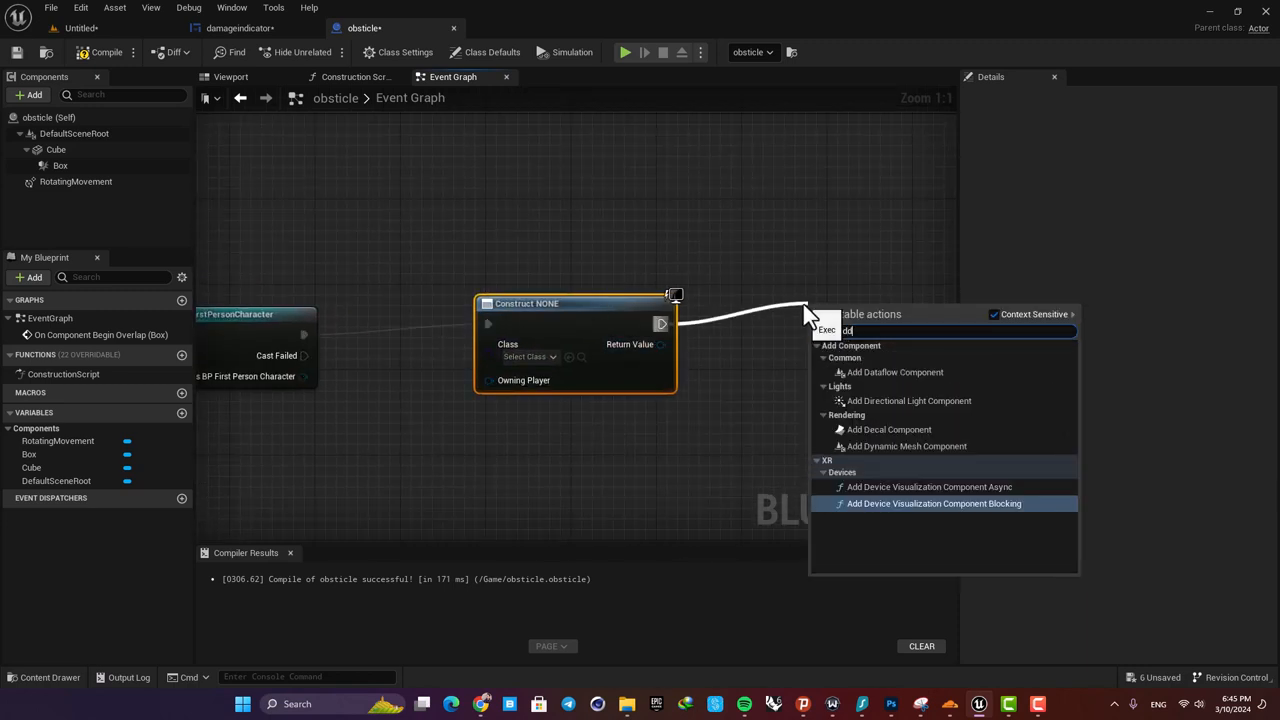
type("t")
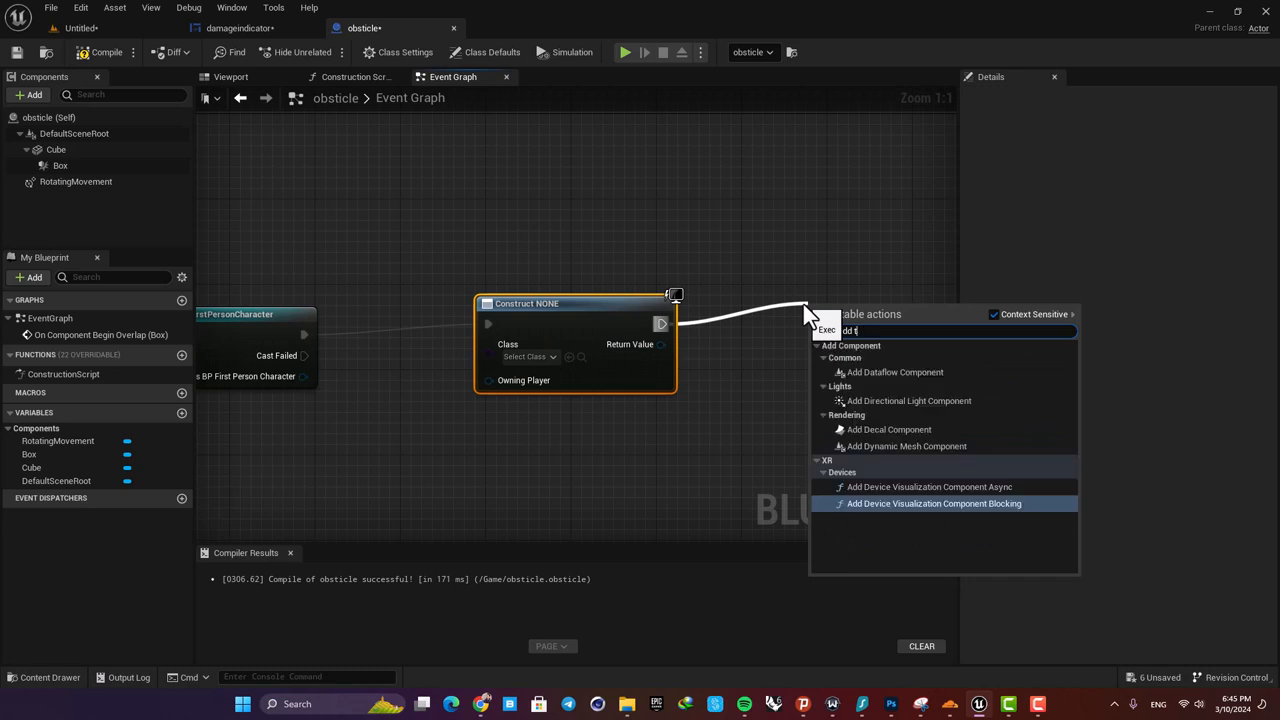
type("add")
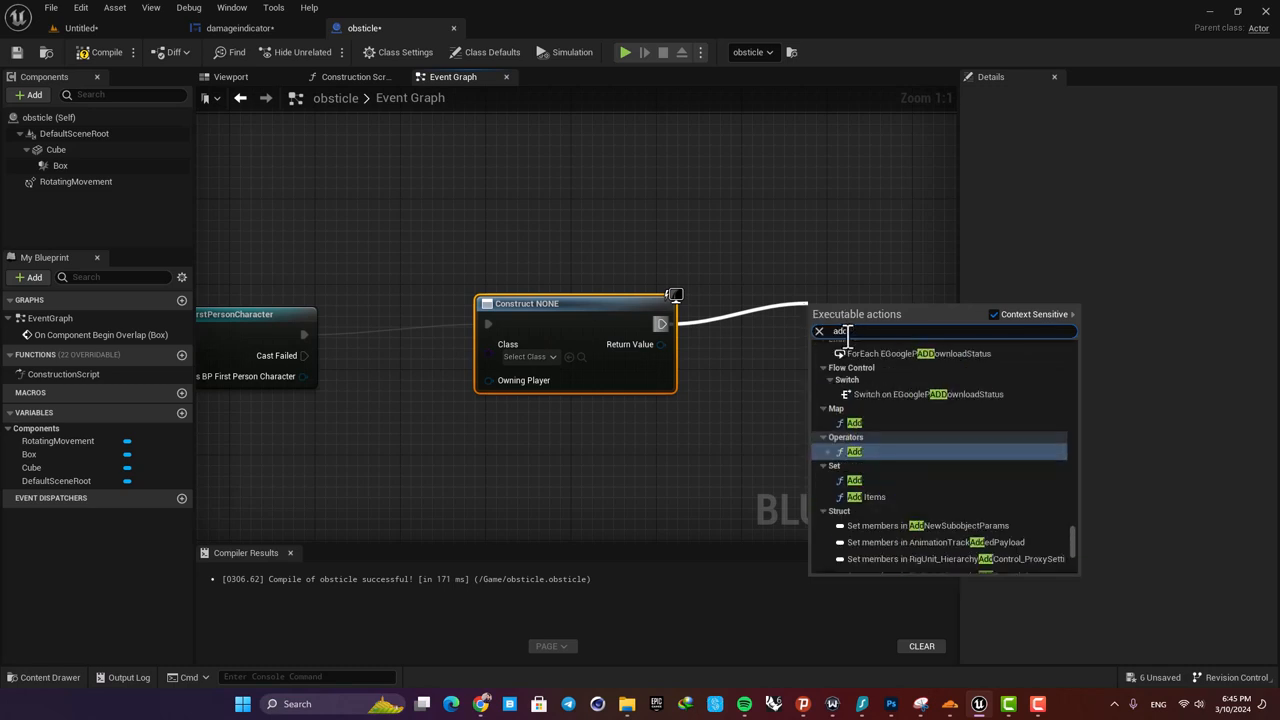
left_click(856, 304)
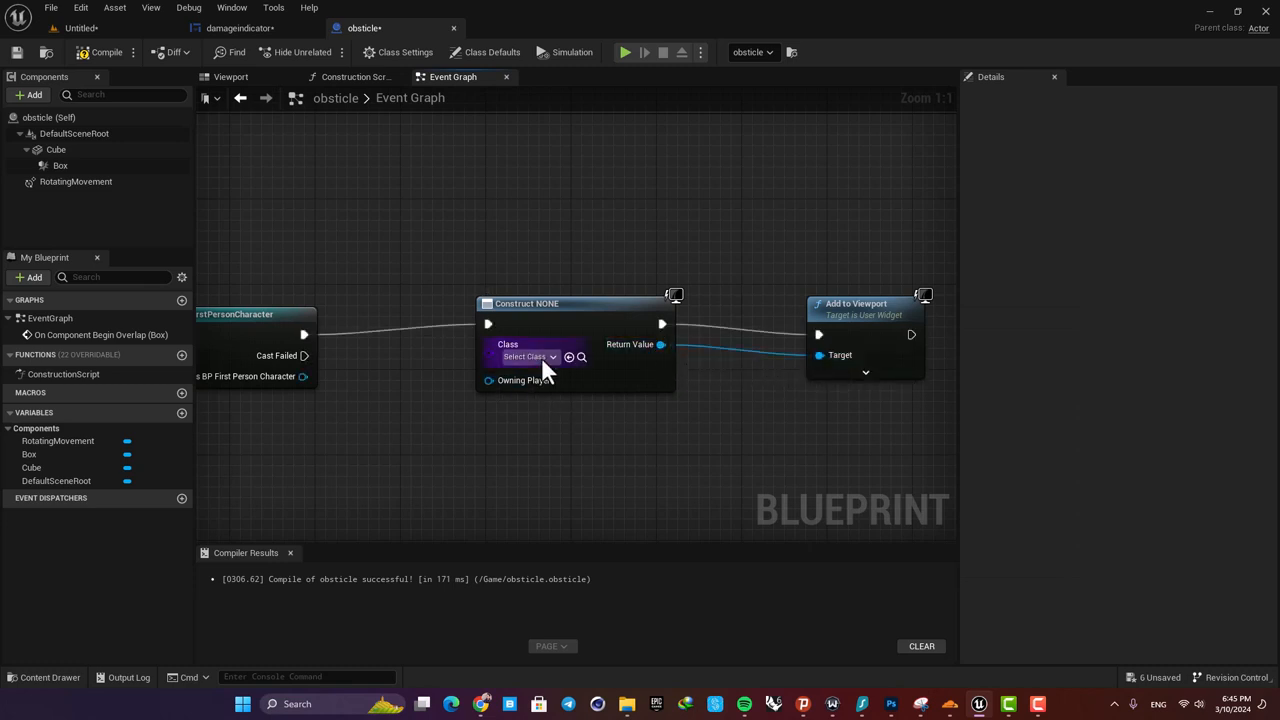
Step: Set the Create Widget class to damageindicator and compile the obsticle blueprint
left_click(528, 356)
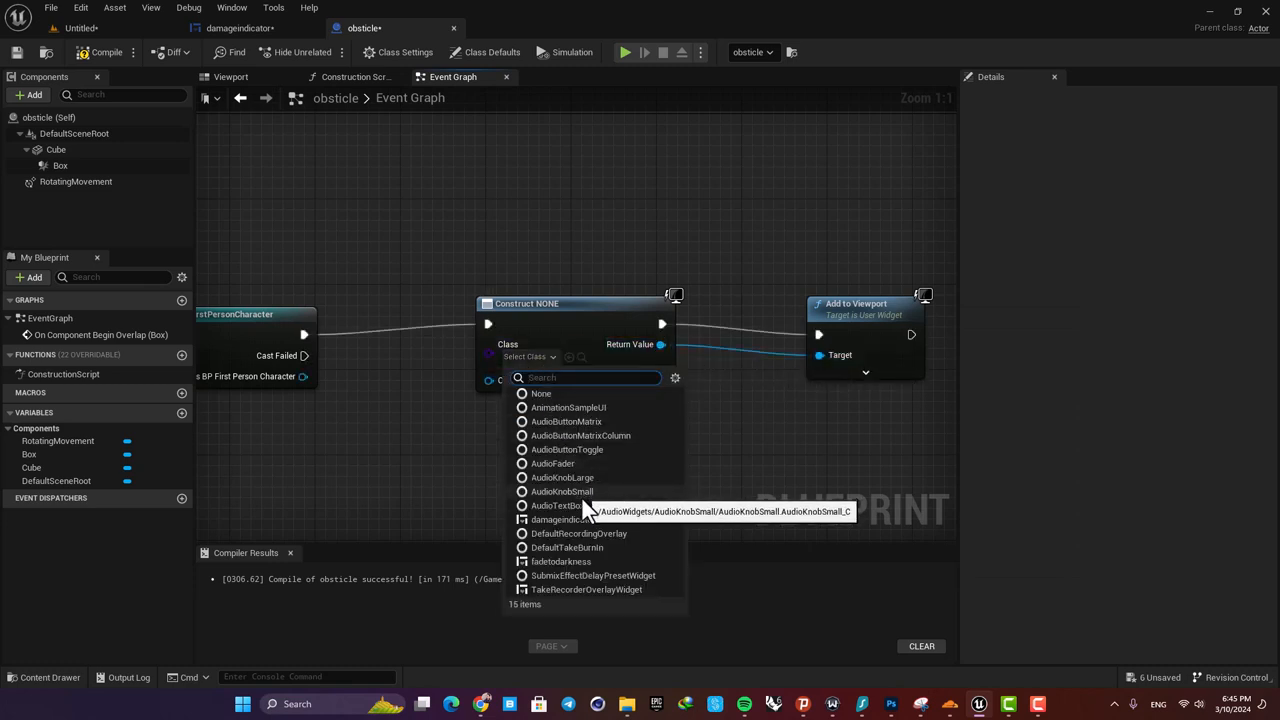
left_click(568, 520)
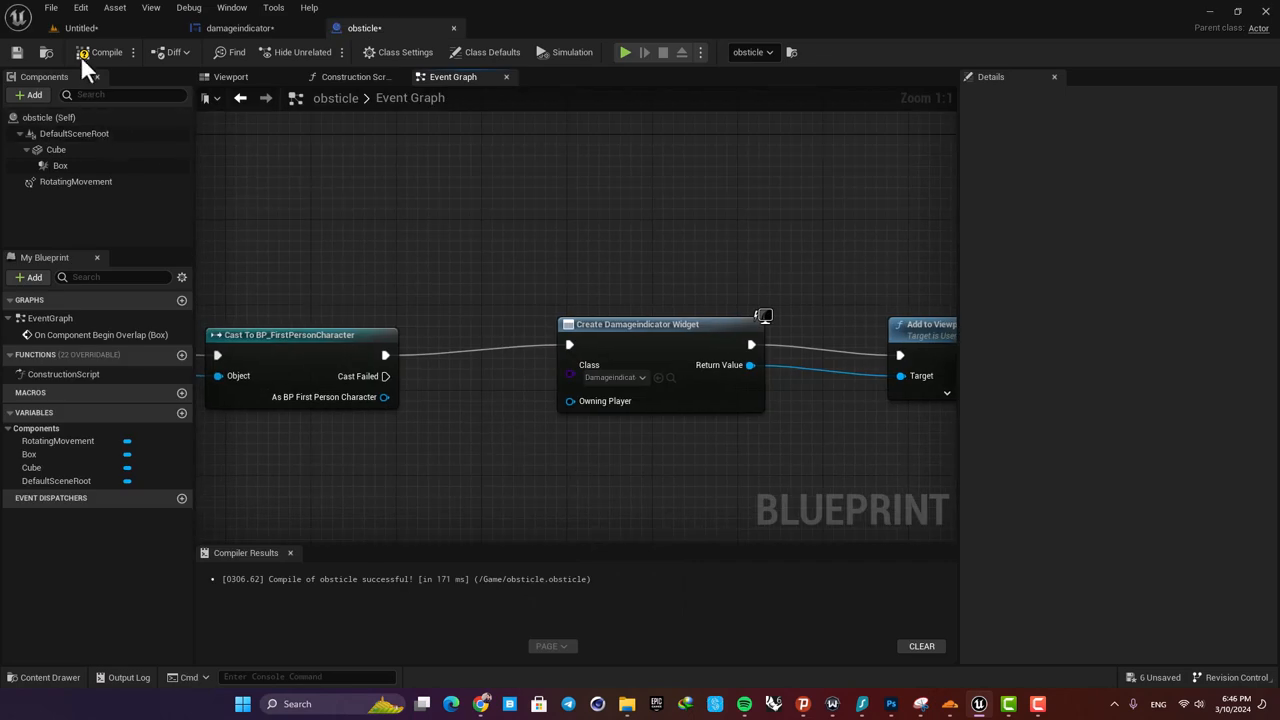
left_click(106, 52)
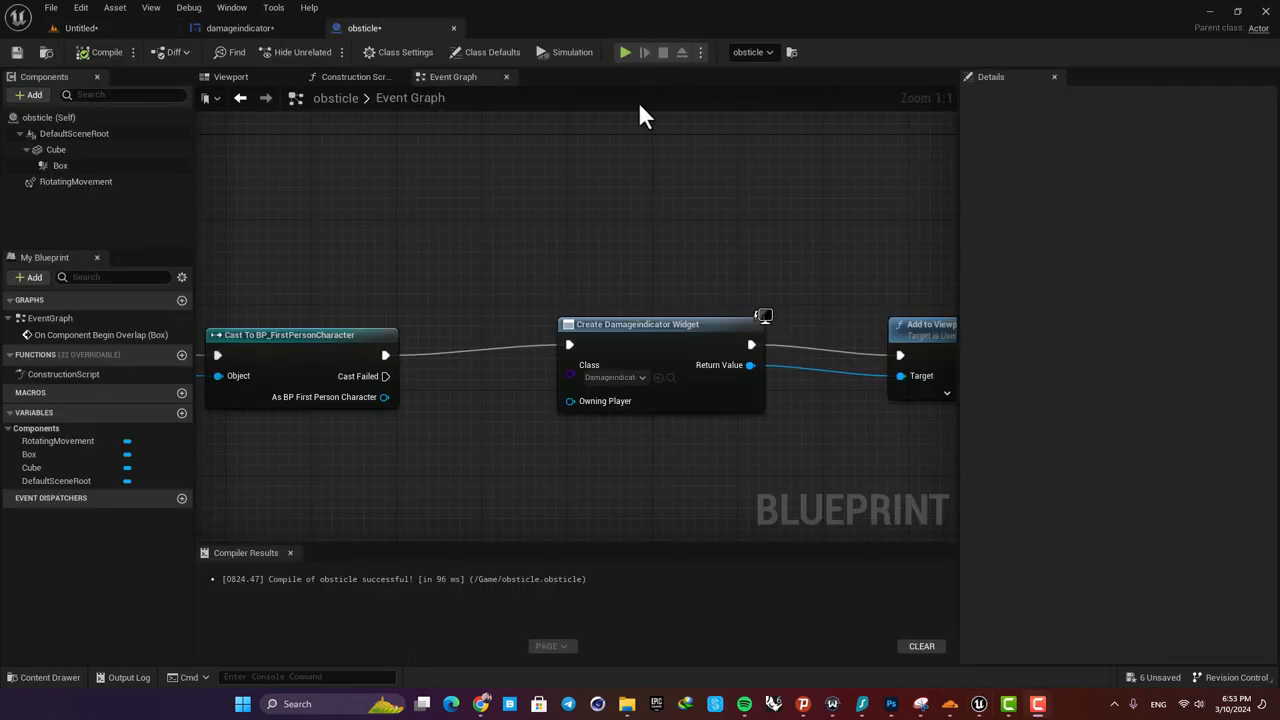
mouse_move(630, 82)
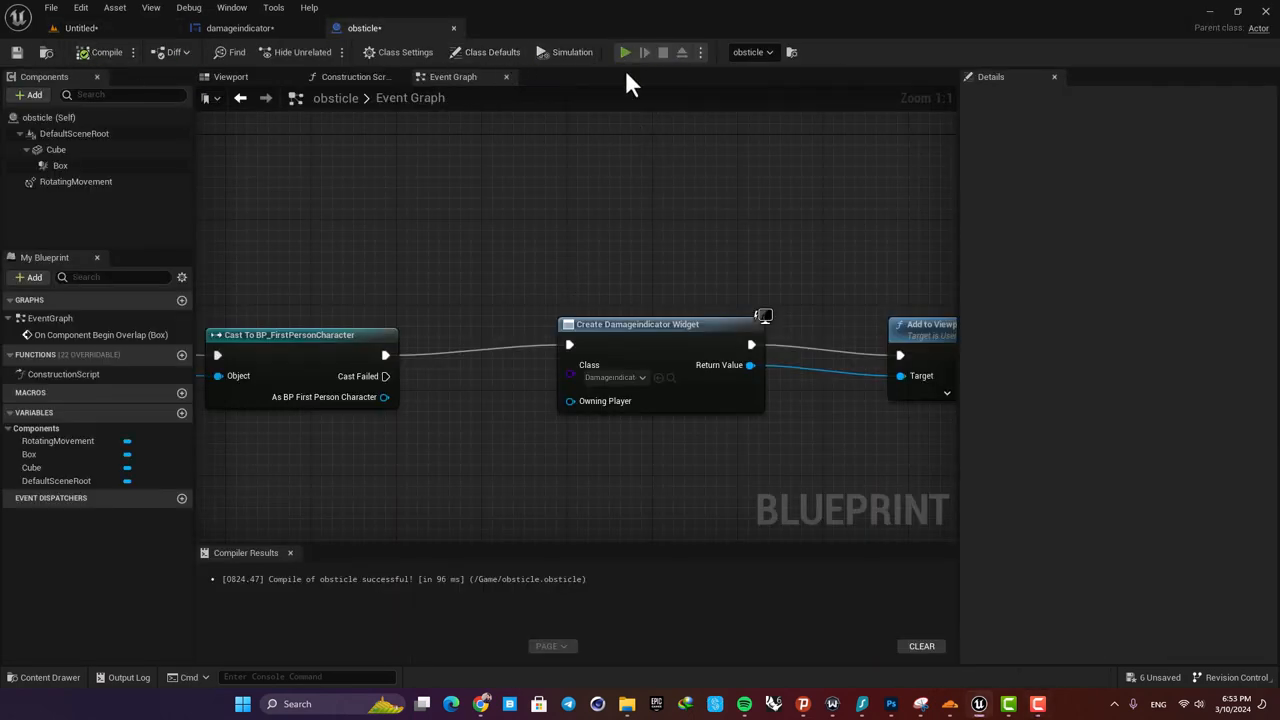
Step: Play the level to test the overlap showing the red vignette widget
left_click(624, 52)
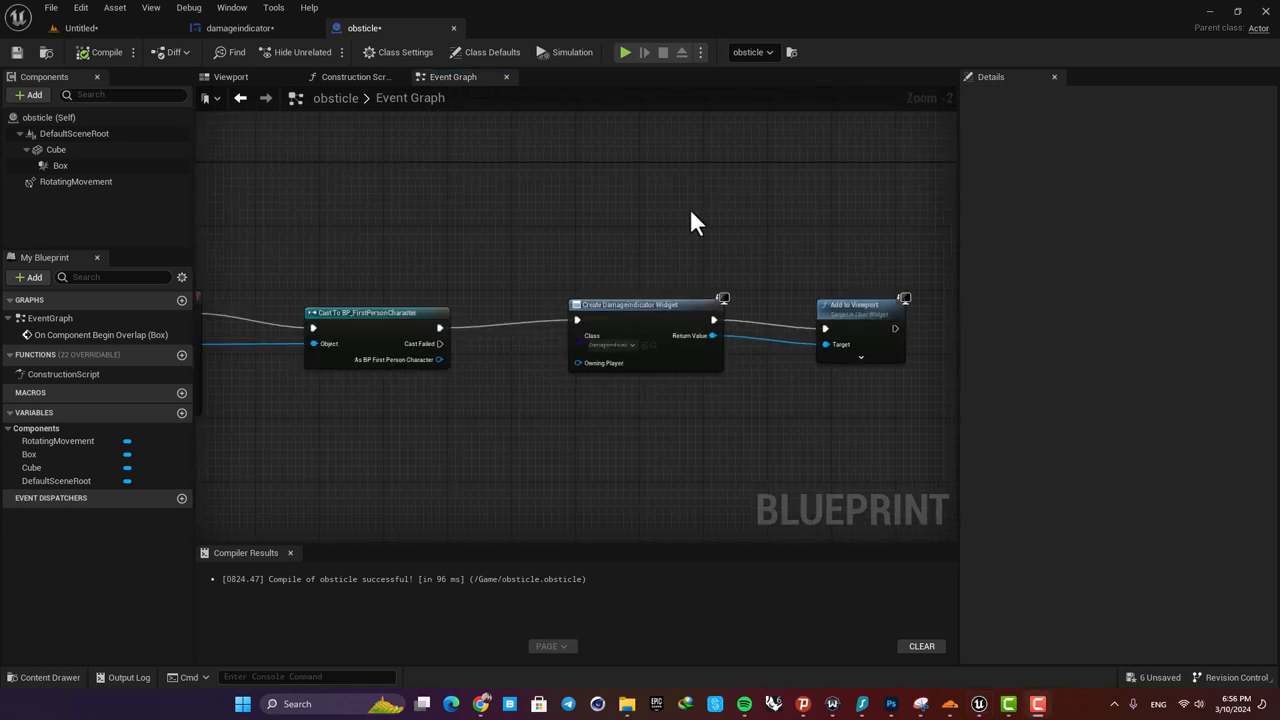
mouse_move(268, 52)
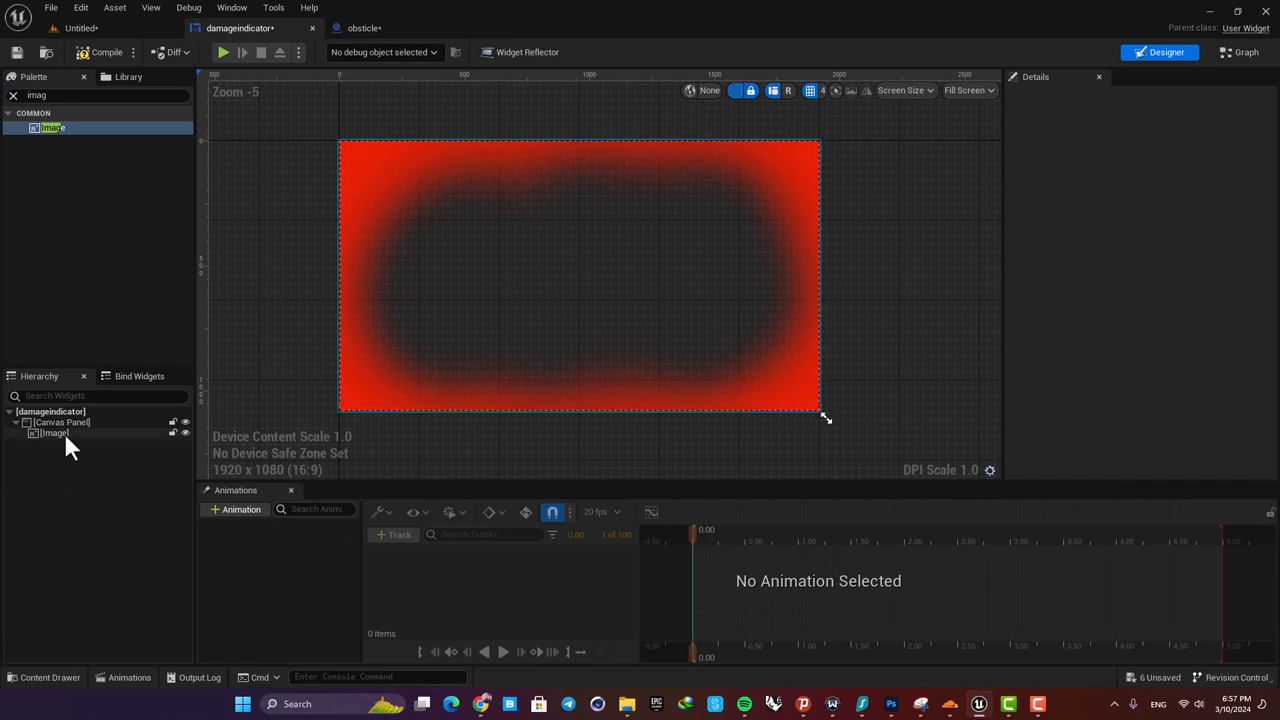
Step: Create a widget animation named fade and add Image_0 as its track
left_click(54, 432)
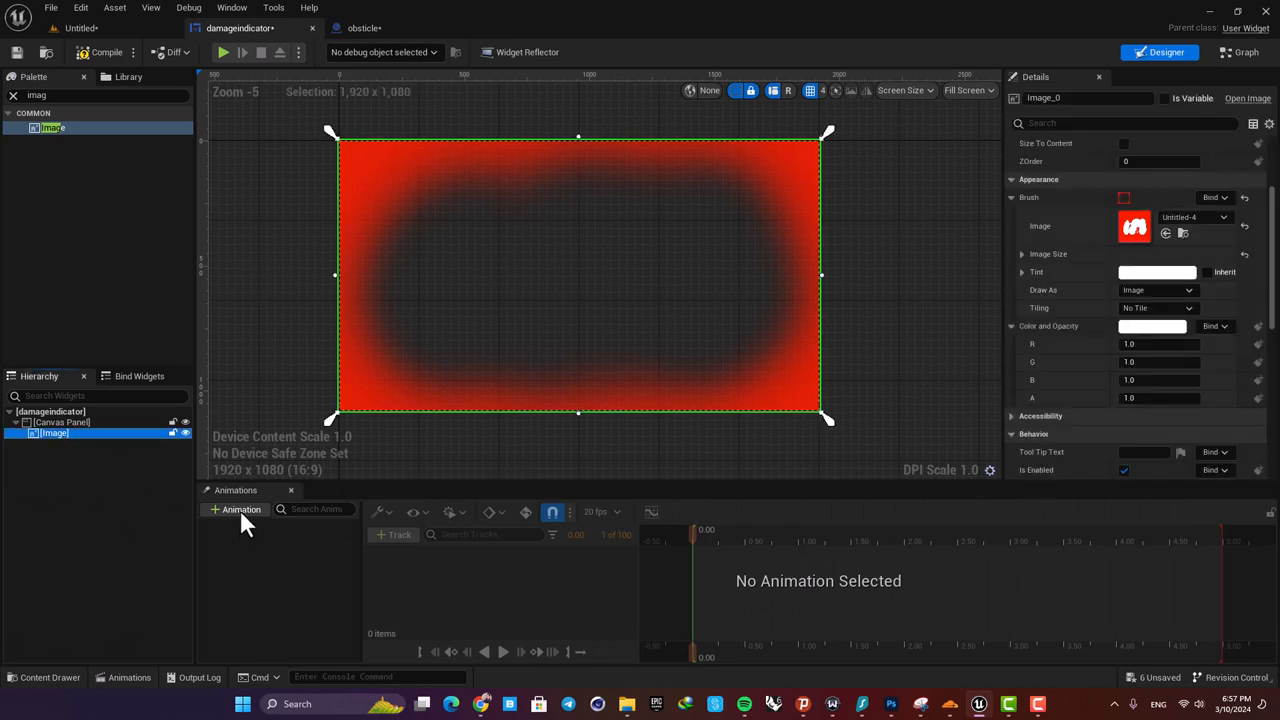
left_click(240, 510)
type("fade")
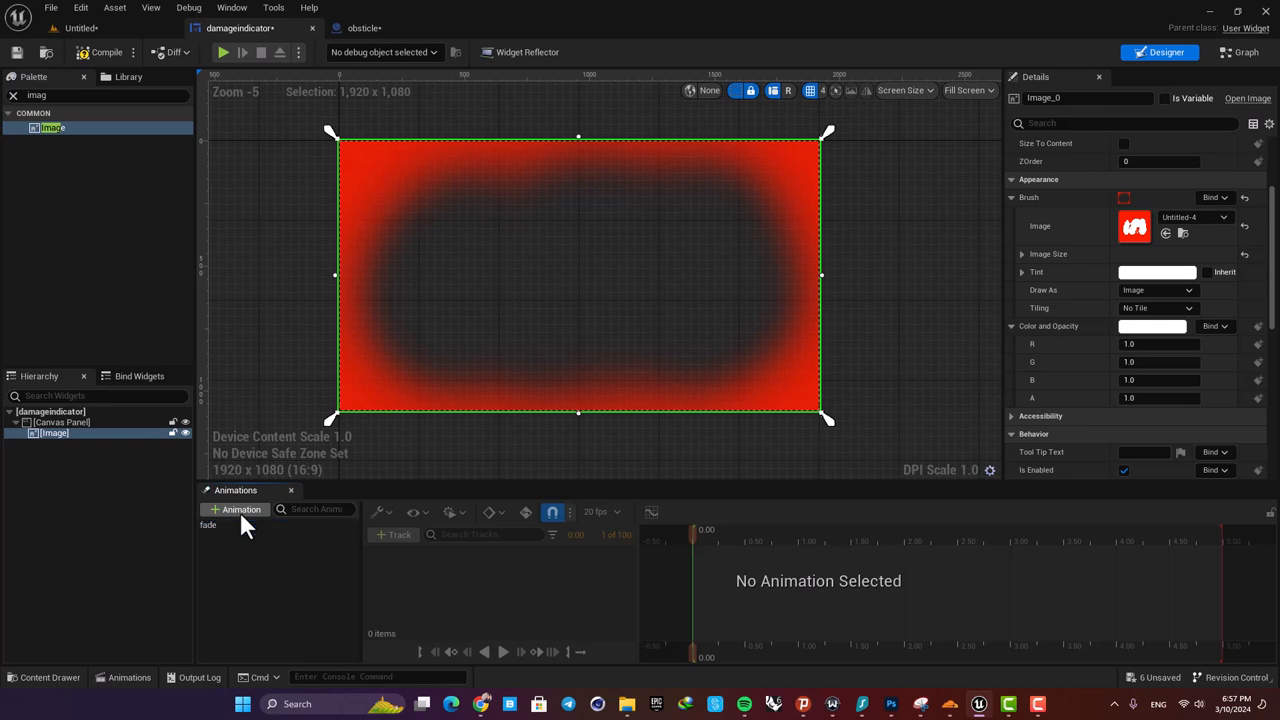
left_click(208, 524)
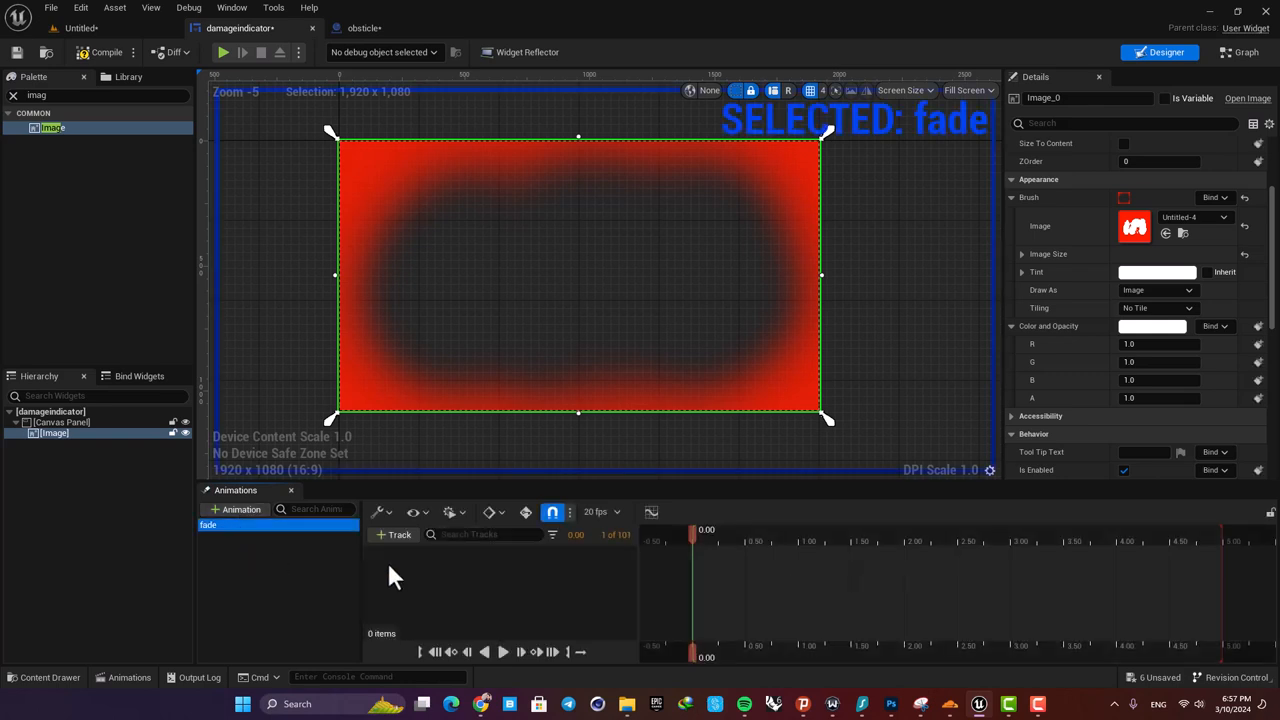
left_click(398, 534)
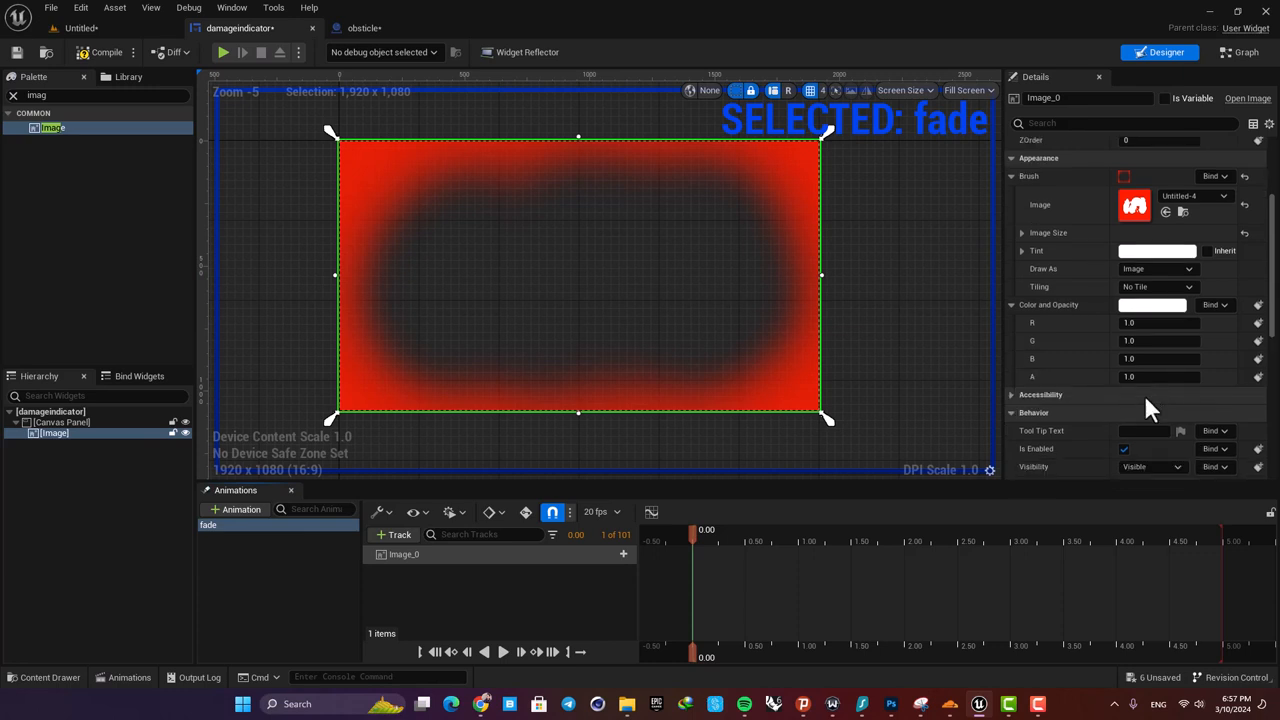
mouse_move(1190, 408)
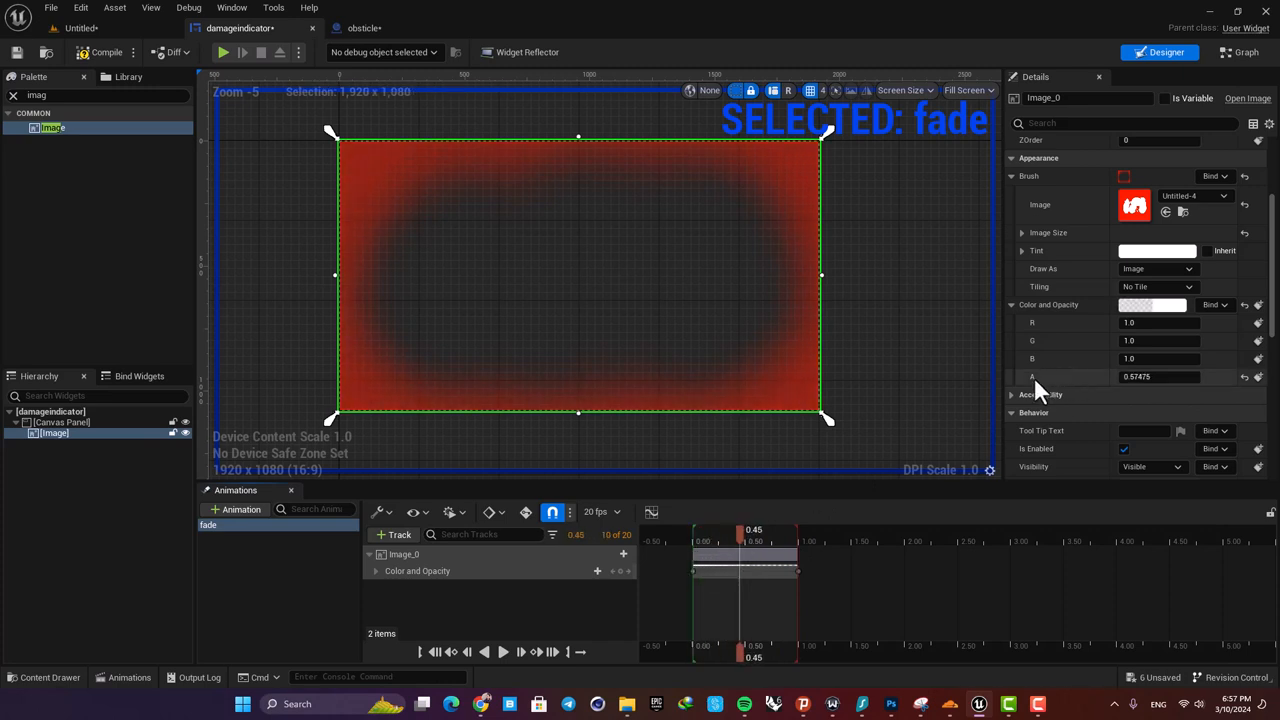
Step: Key the image's Color and Opacity alpha down to nearly zero at about 0.45 seconds
left_click_drag(752, 528, 716, 528)
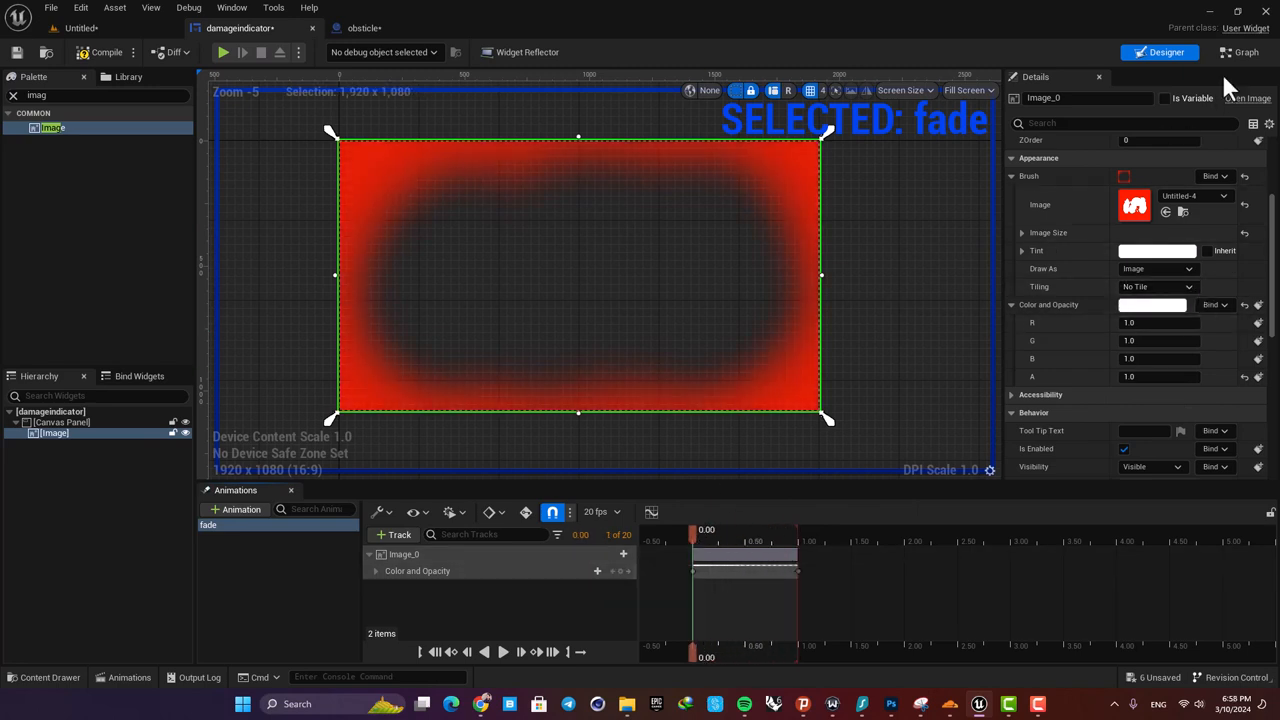
Step: Add a playfading custom event that plays the fade animation, then compile the widget
left_click(1244, 52)
type("custo")
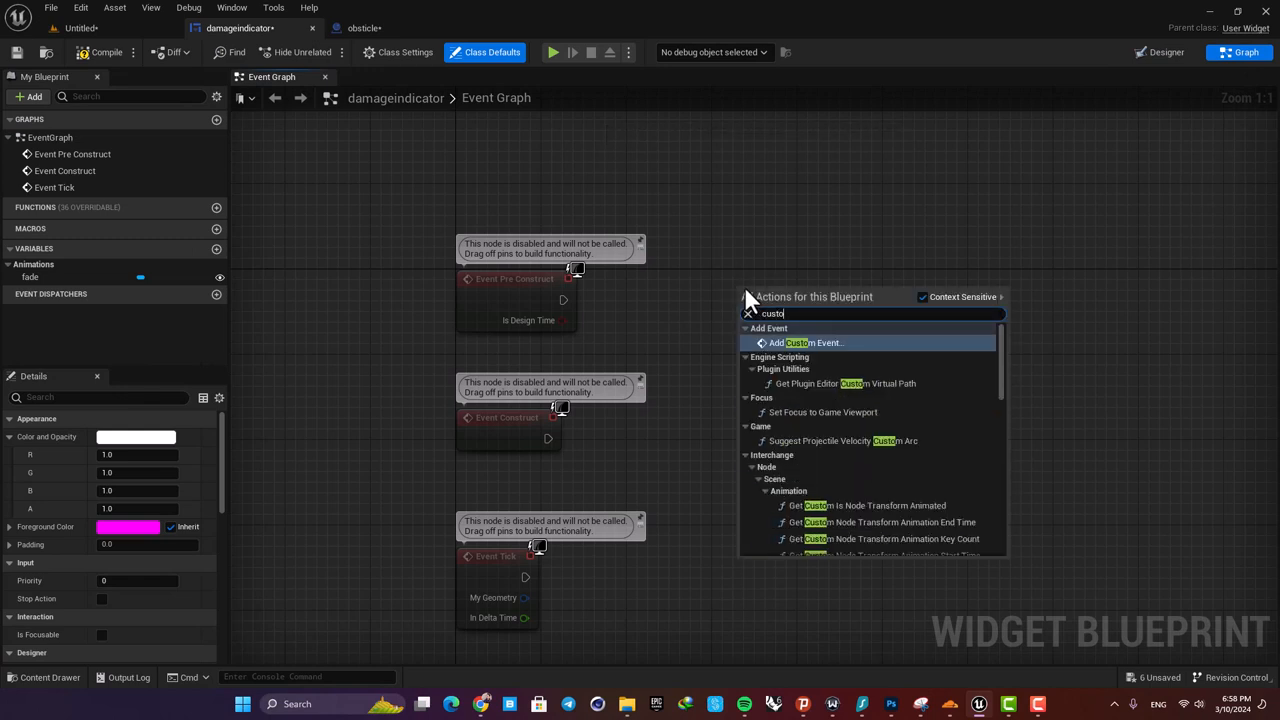
left_click(808, 342)
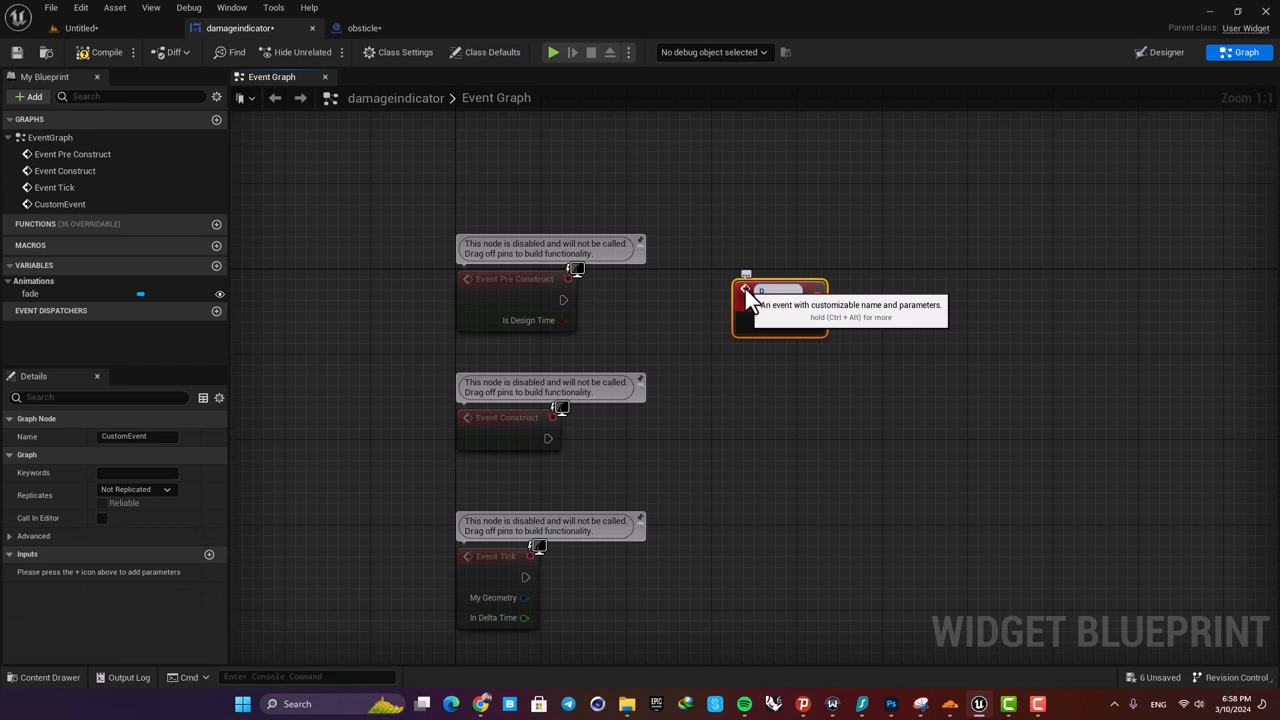
type("playfading")
type("play ani")
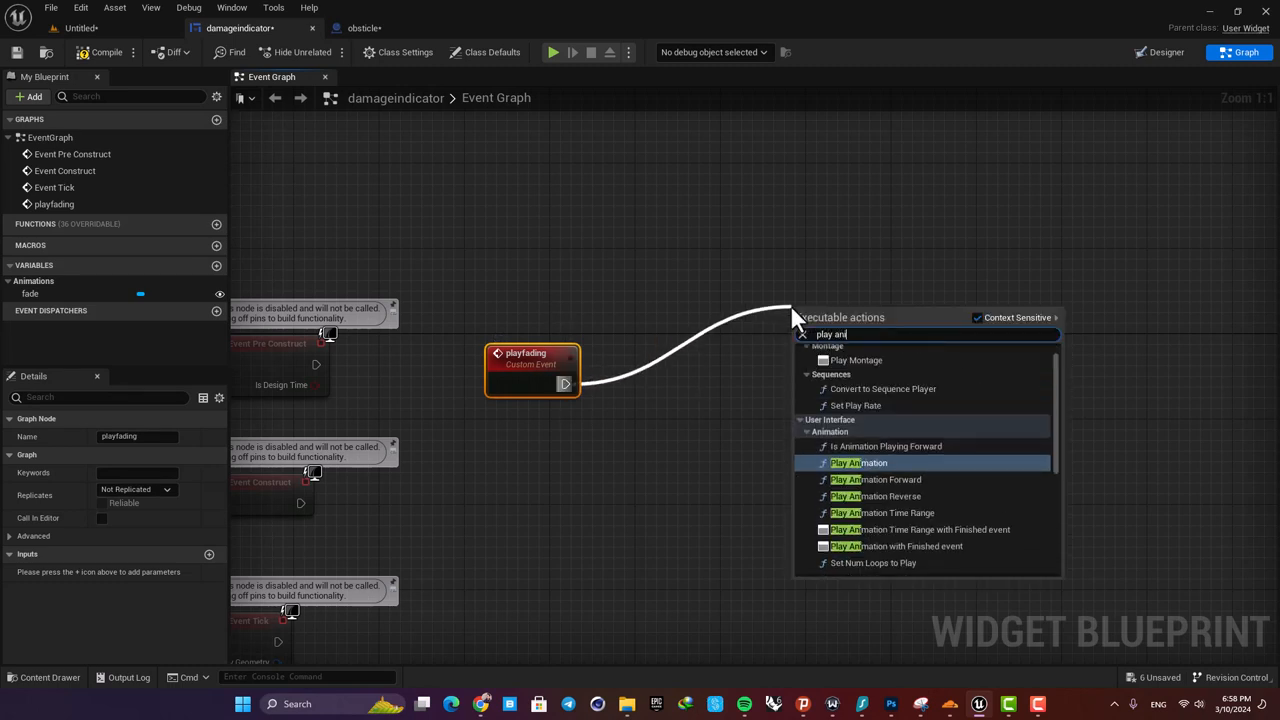
left_click(858, 462)
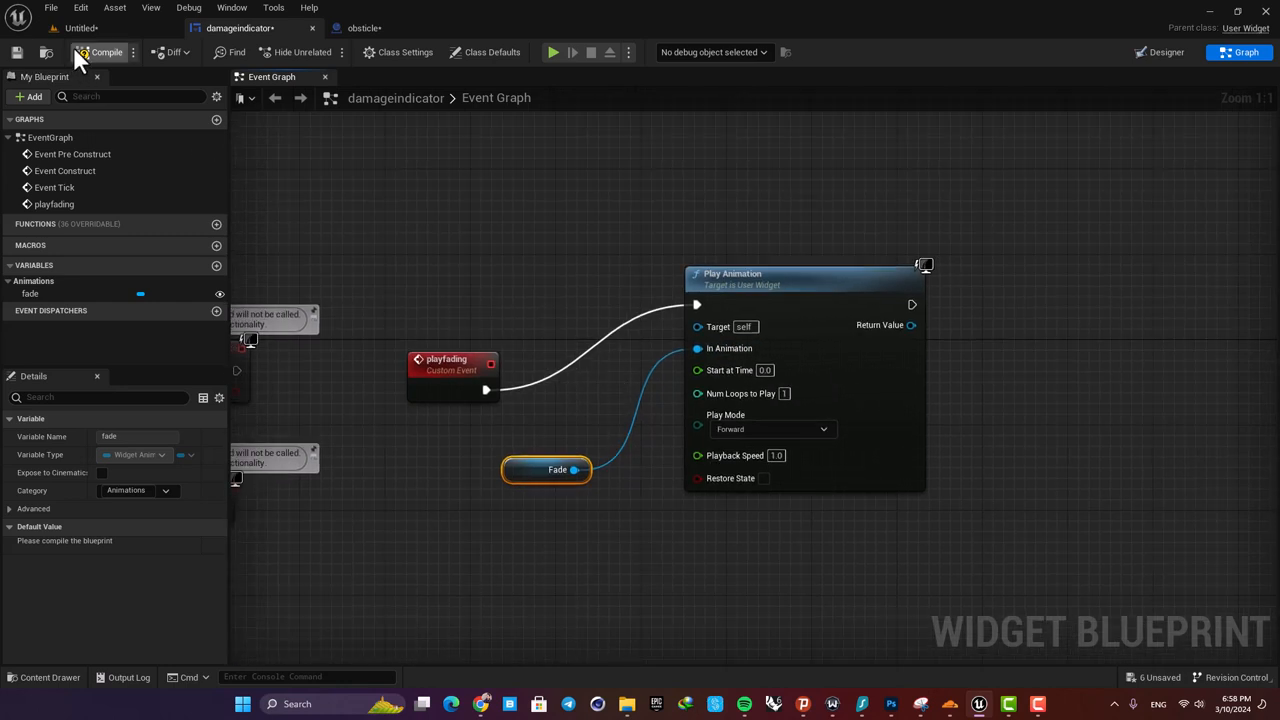
left_click(364, 28)
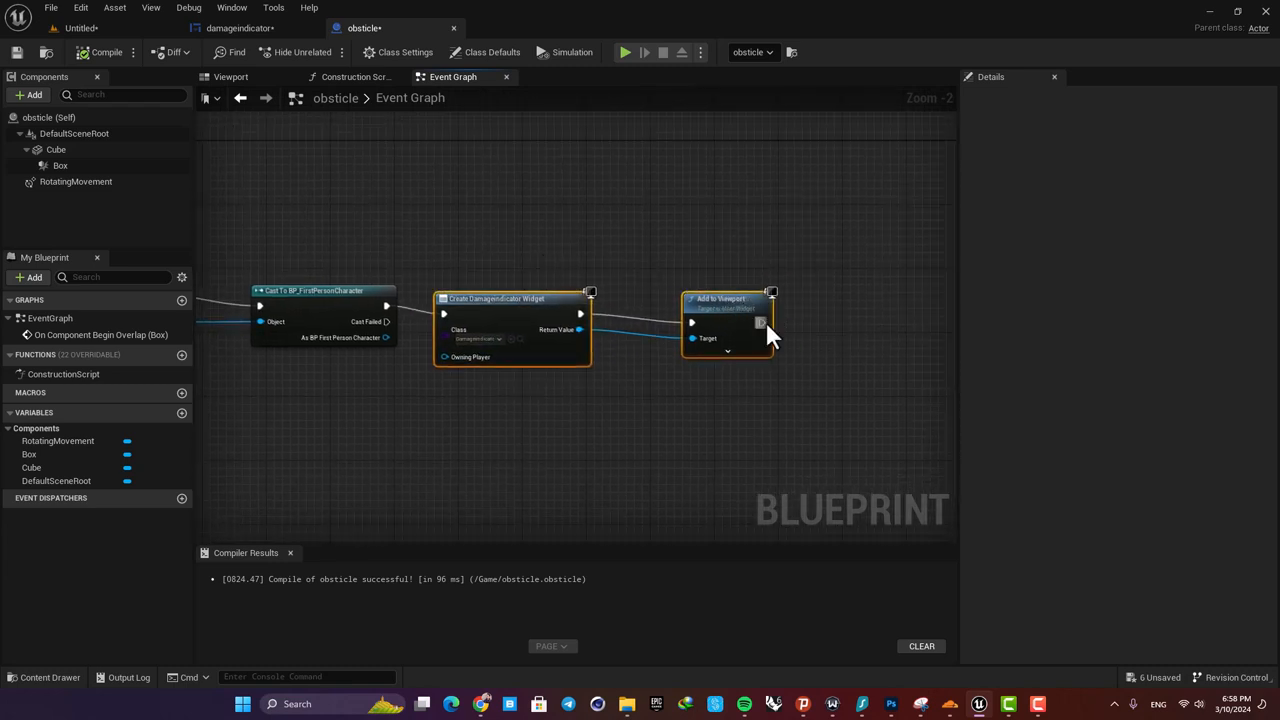
Step: Call playfading after Add to Viewport, targeting the created damageindicator widget
left_click_drag(762, 322, 862, 322)
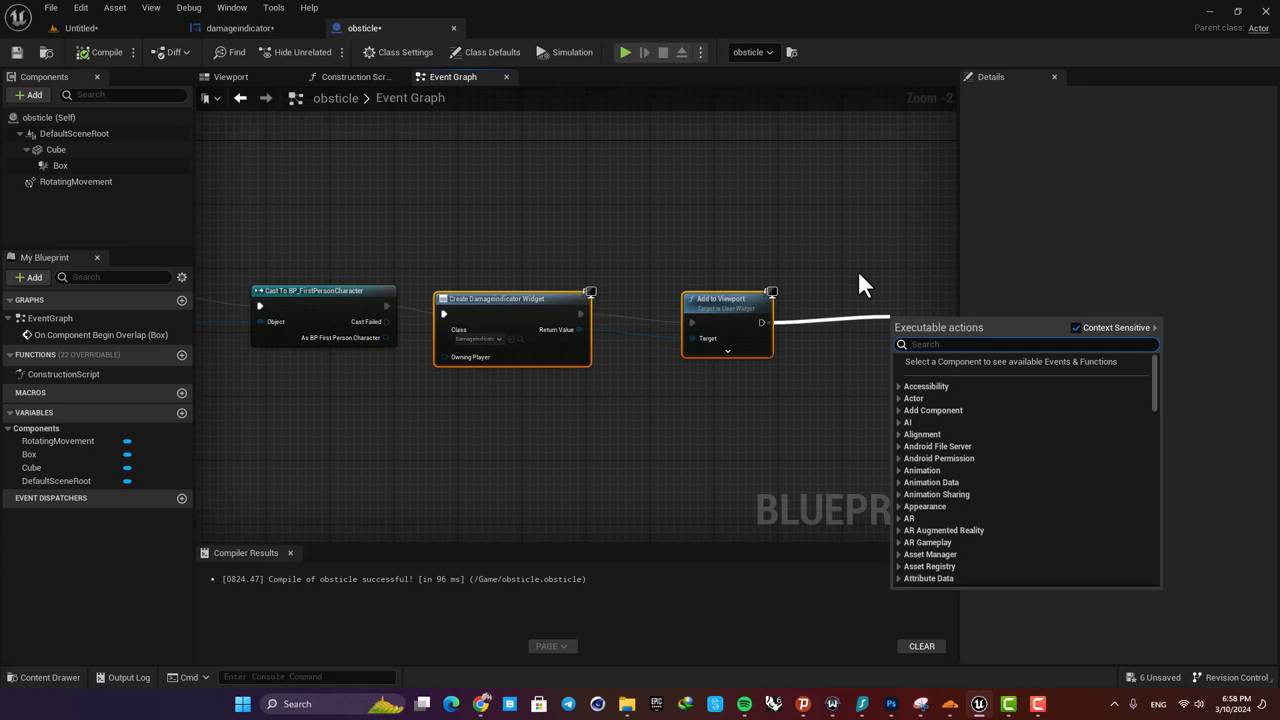
type("play")
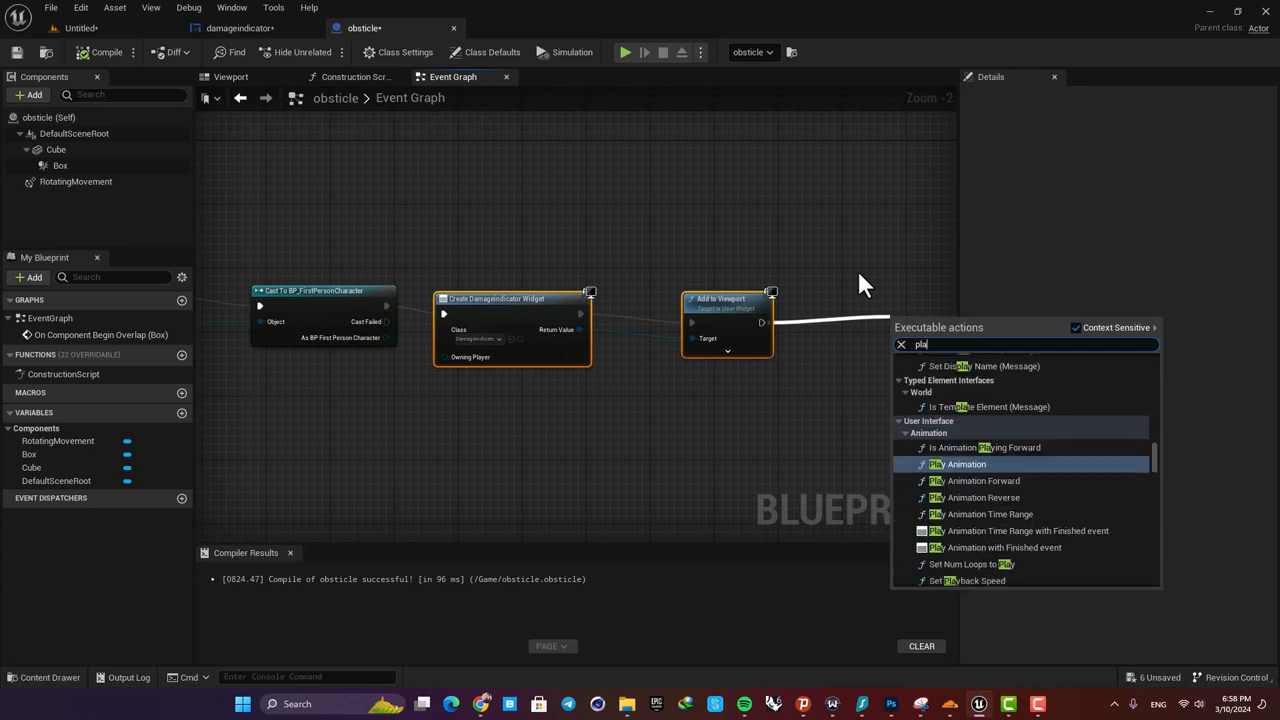
type("fad")
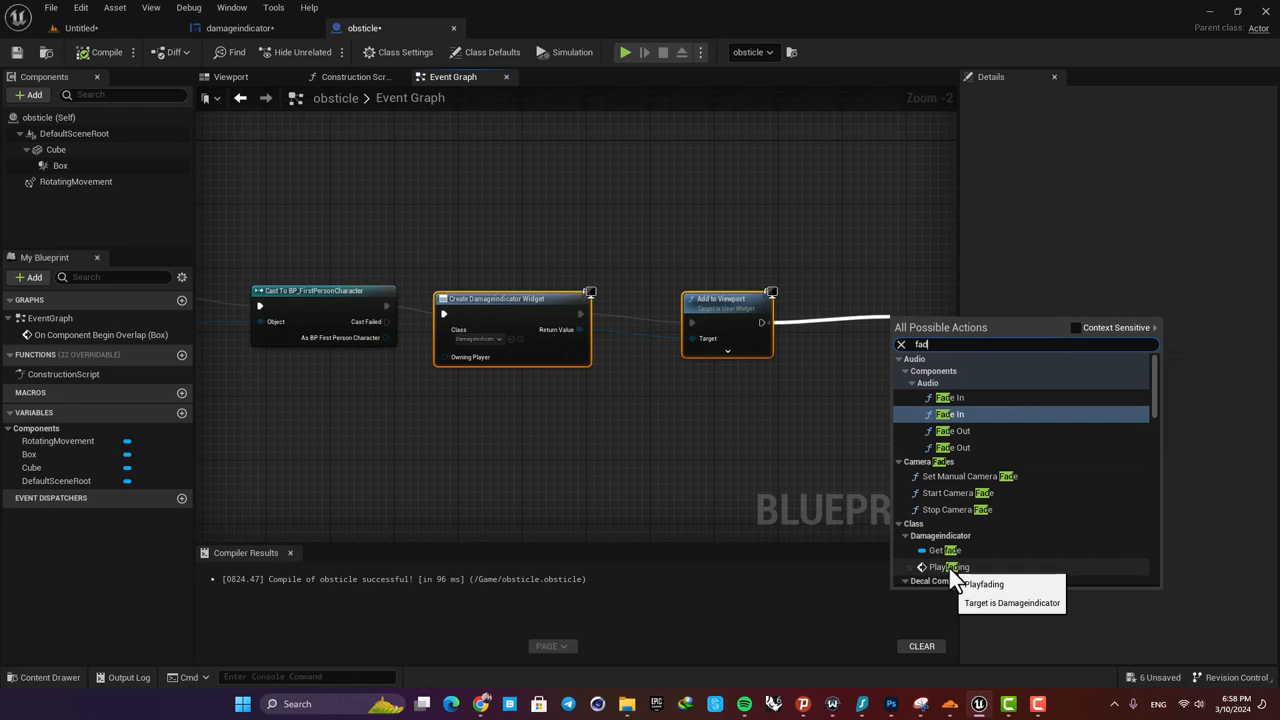
left_click(948, 568)
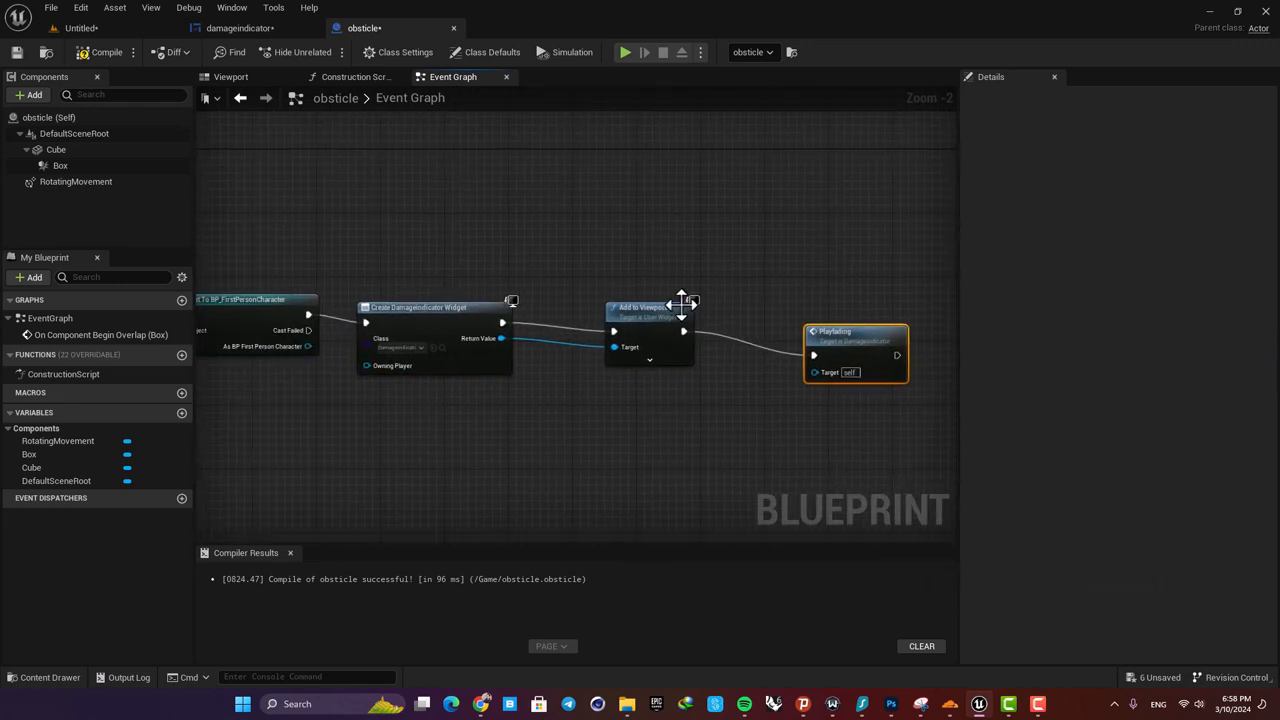
left_click_drag(690, 304, 688, 332)
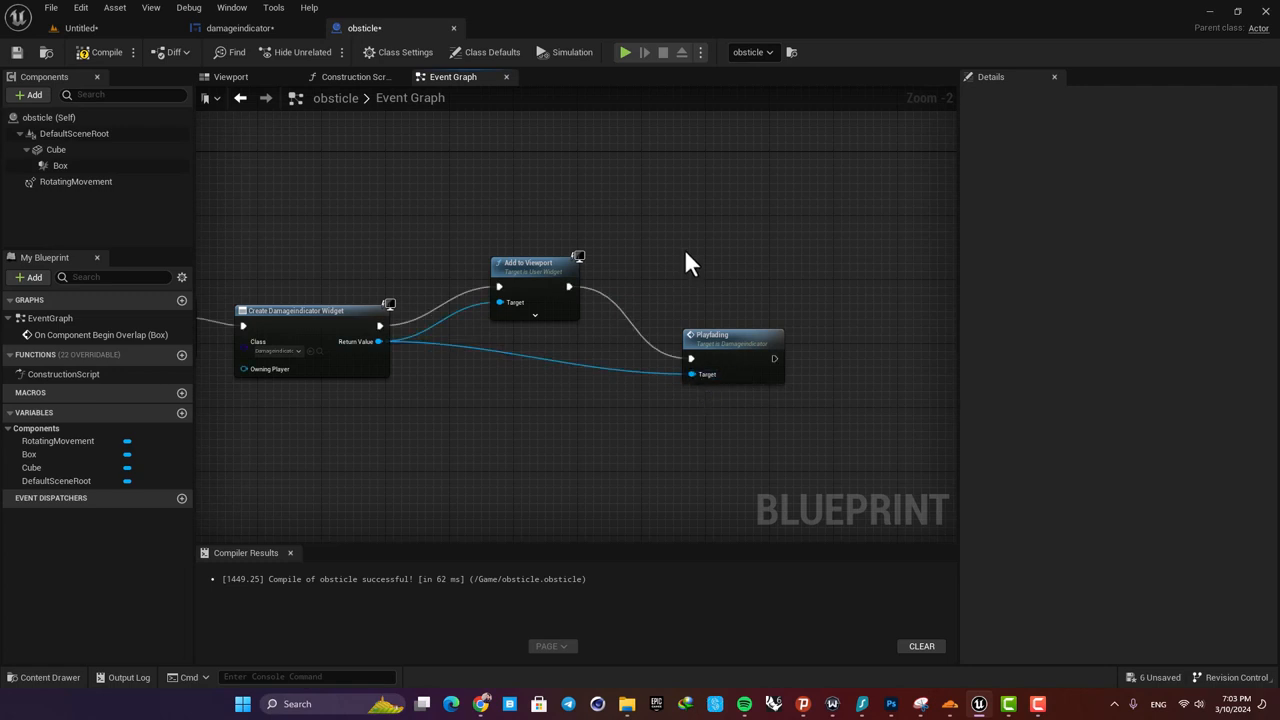
Step: Return to the Untitled level editor viewport showing the obsticle block
left_click(80, 28)
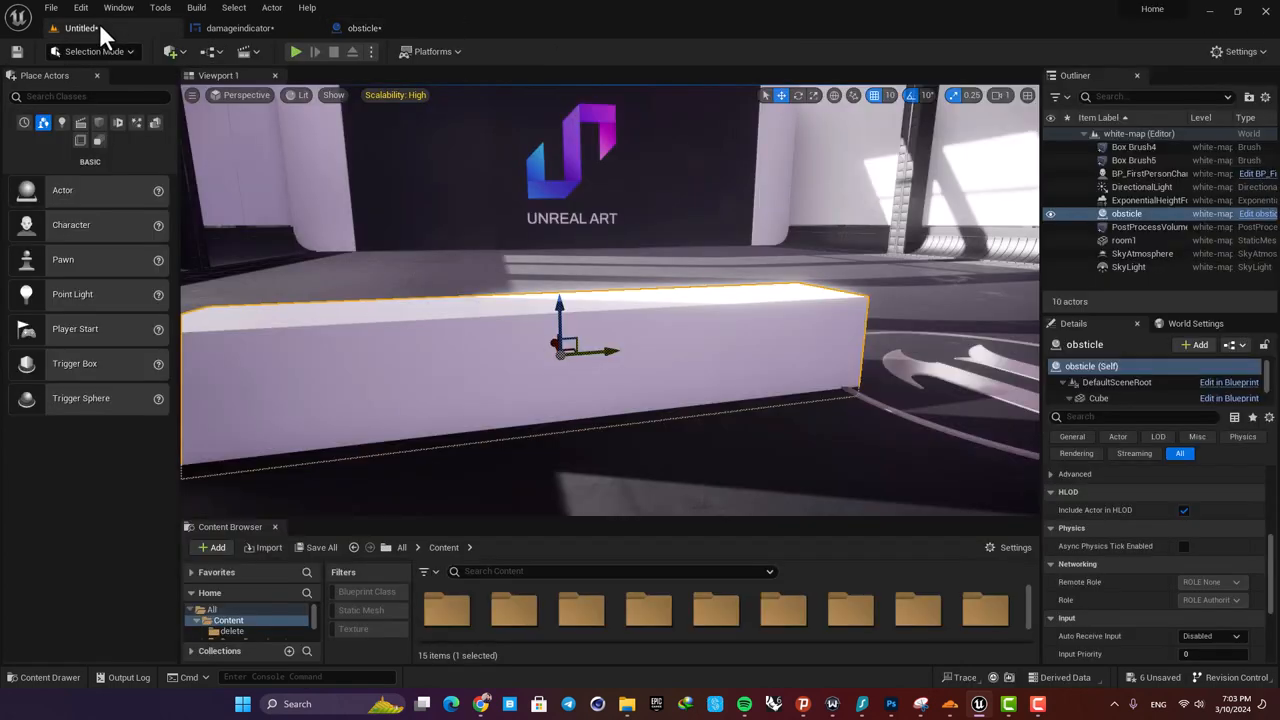
left_click(296, 52)
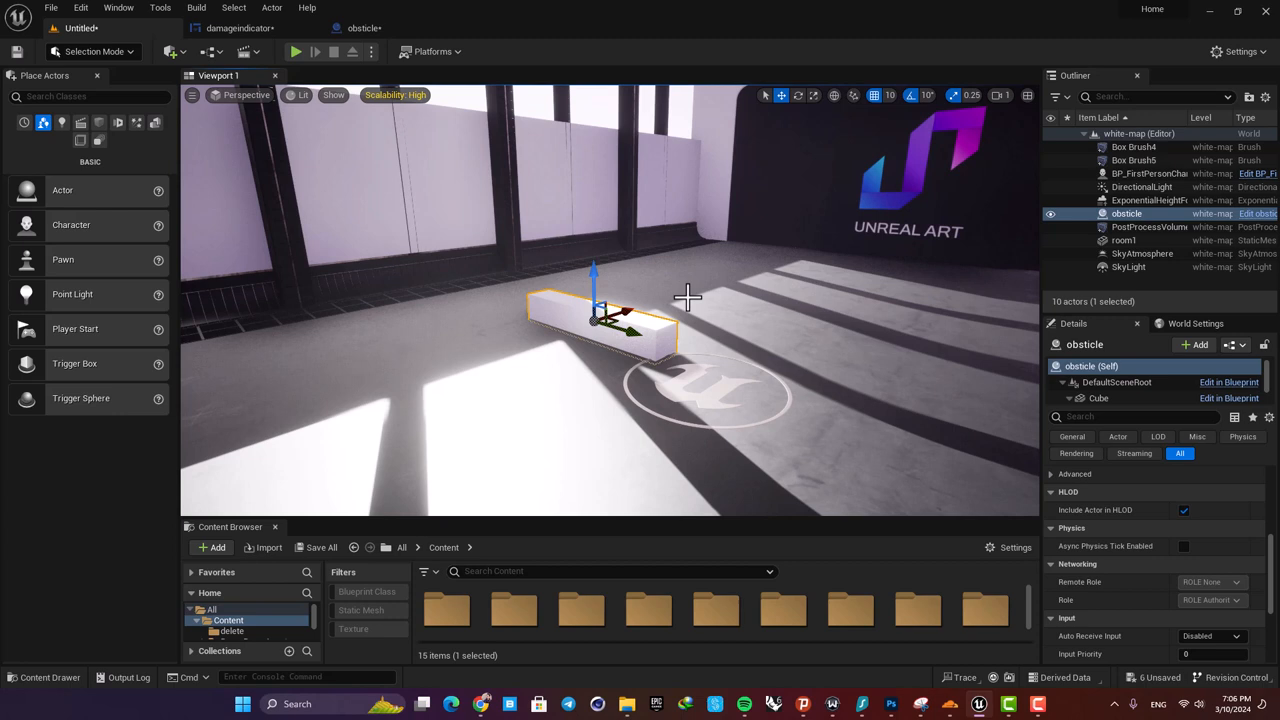
mouse_move(672, 300)
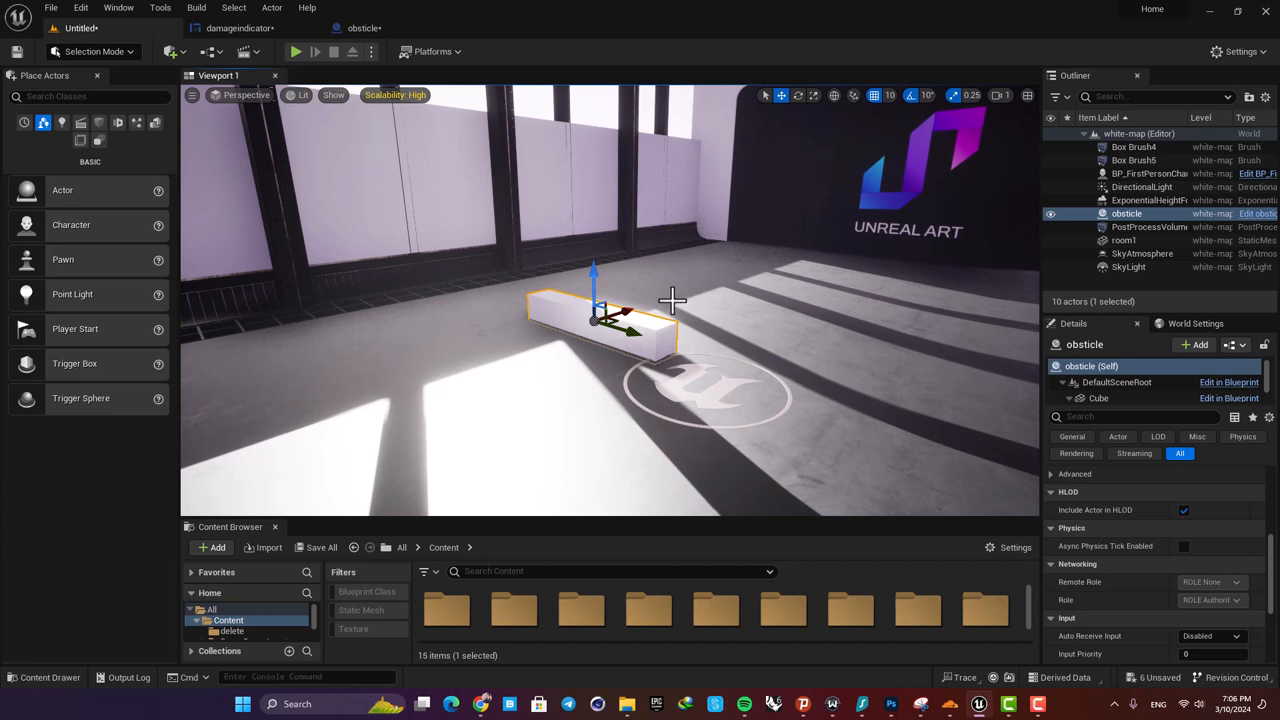